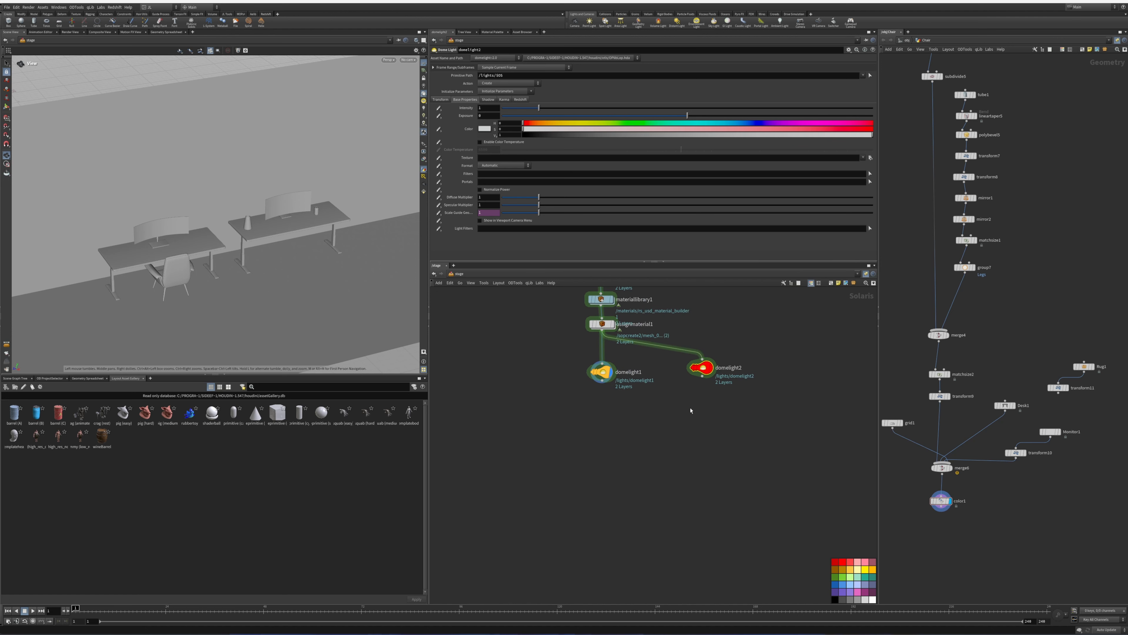
mouse_move(705, 382)
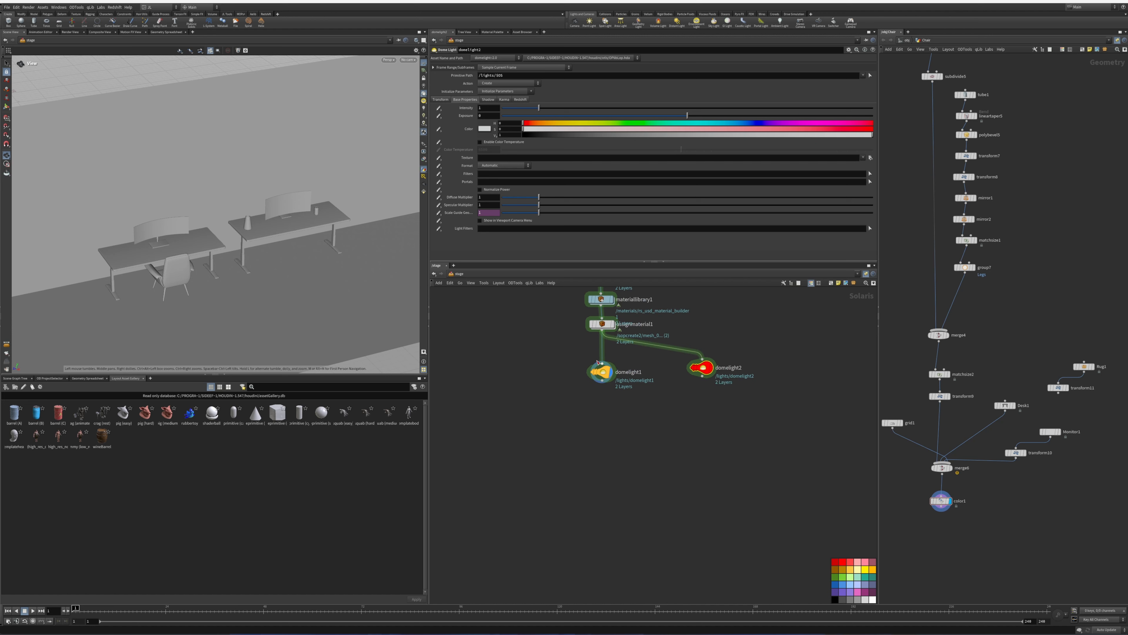
Switch the Scene Viewer's renderer to Karma so the desk scene renders with soft shading.
left_click(387, 60)
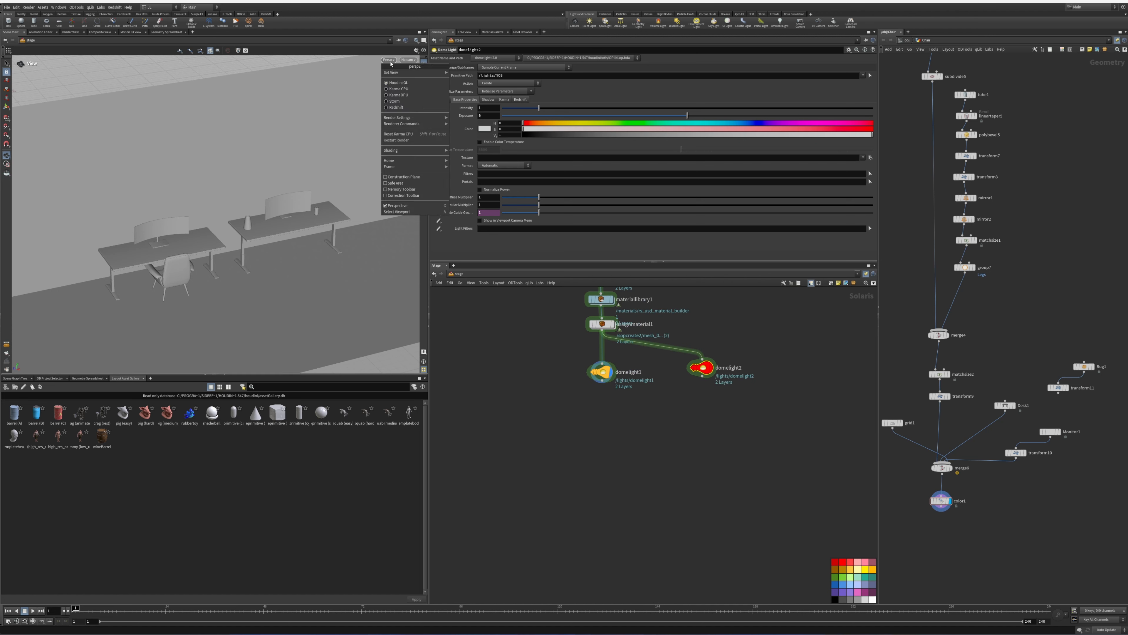
left_click(397, 95)
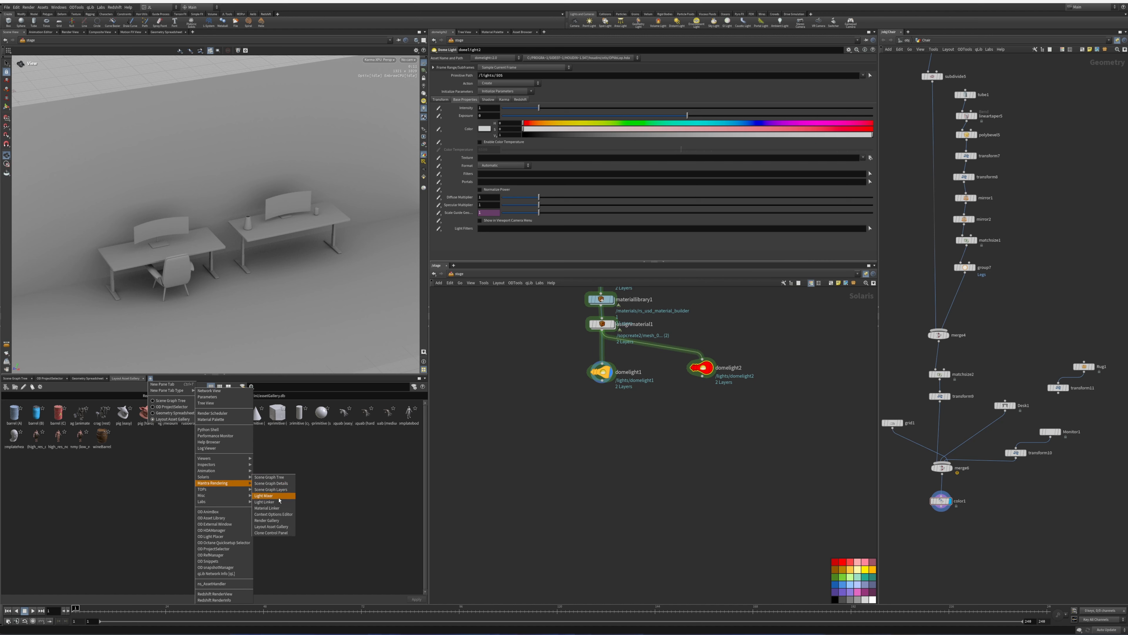
Add a Render Gallery pane and keep a snapshot of the Karma-rendered desk scene.
left_click(266, 520)
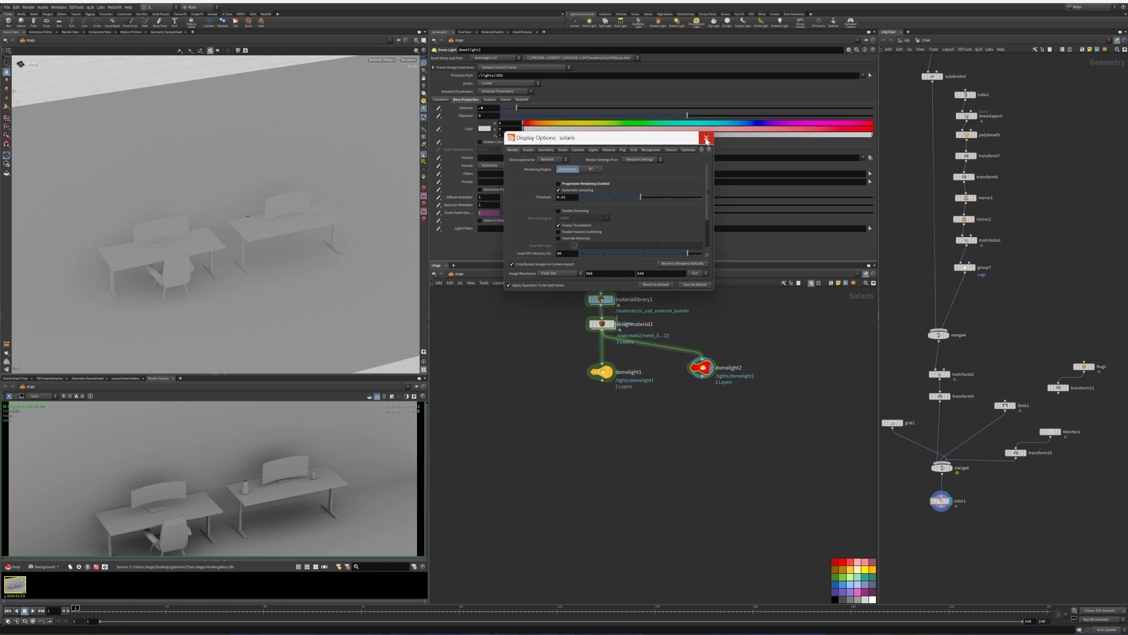
left_click(706, 137)
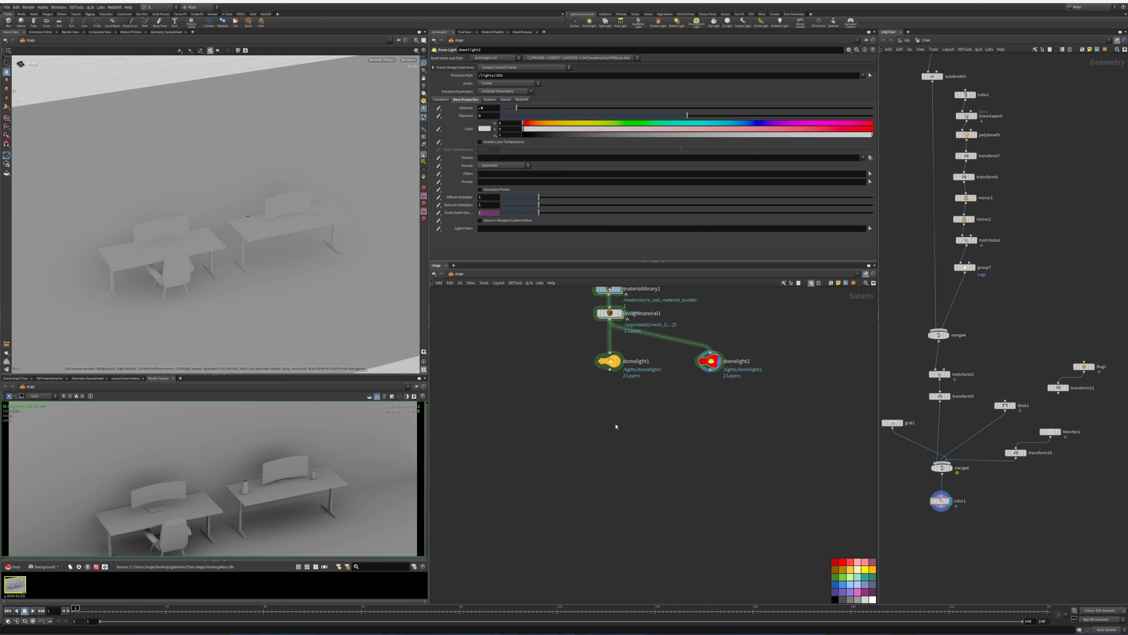
Add a Light LOP as a spotlight with a cone angle of about 76, and bypass domelight1.
key("Tab")
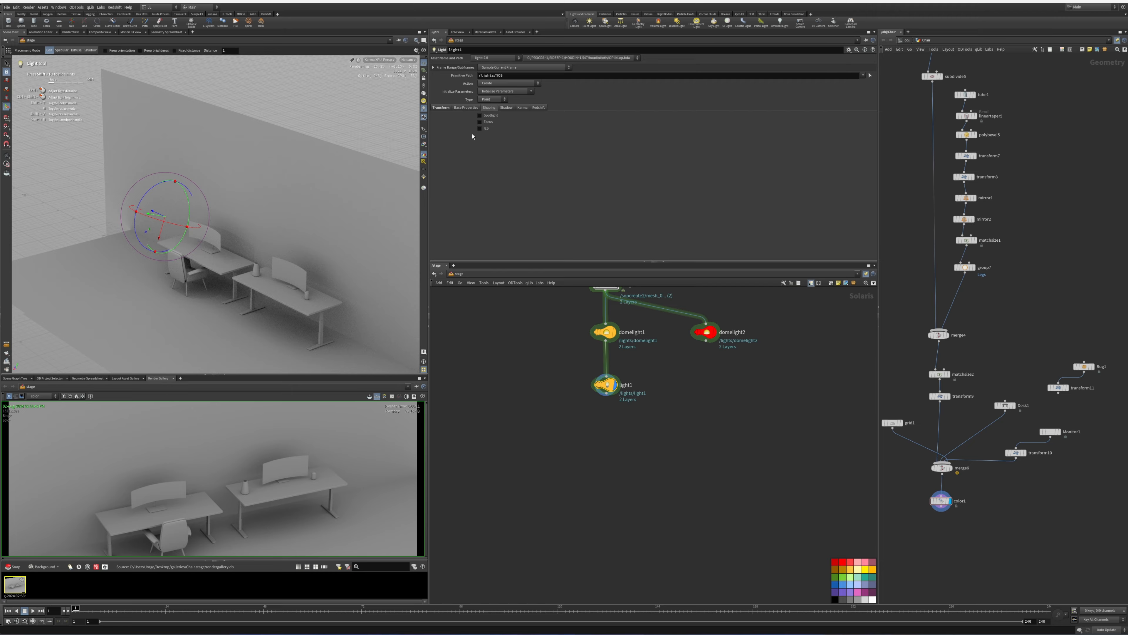
left_click(480, 115)
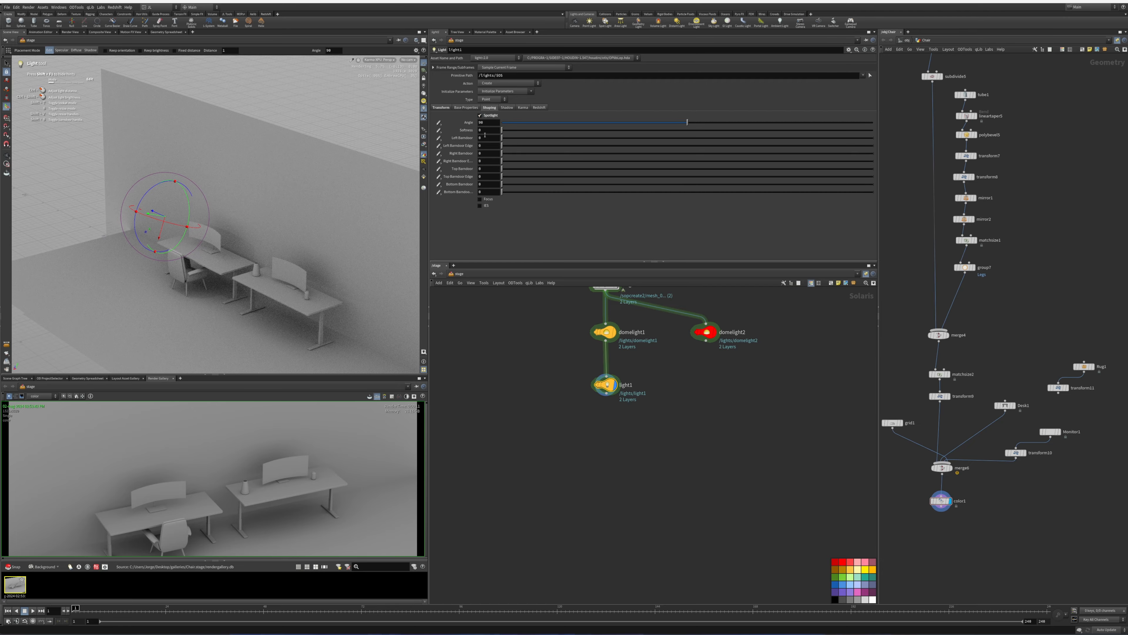
left_click_drag(686, 122, 632, 123)
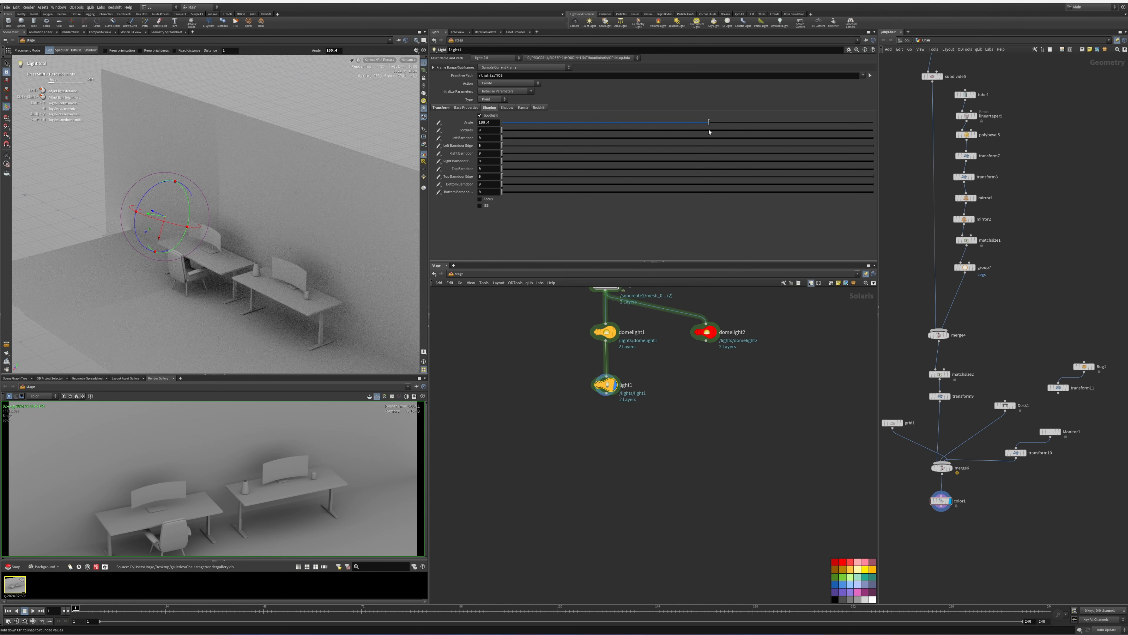
left_click_drag(707, 122, 657, 122)
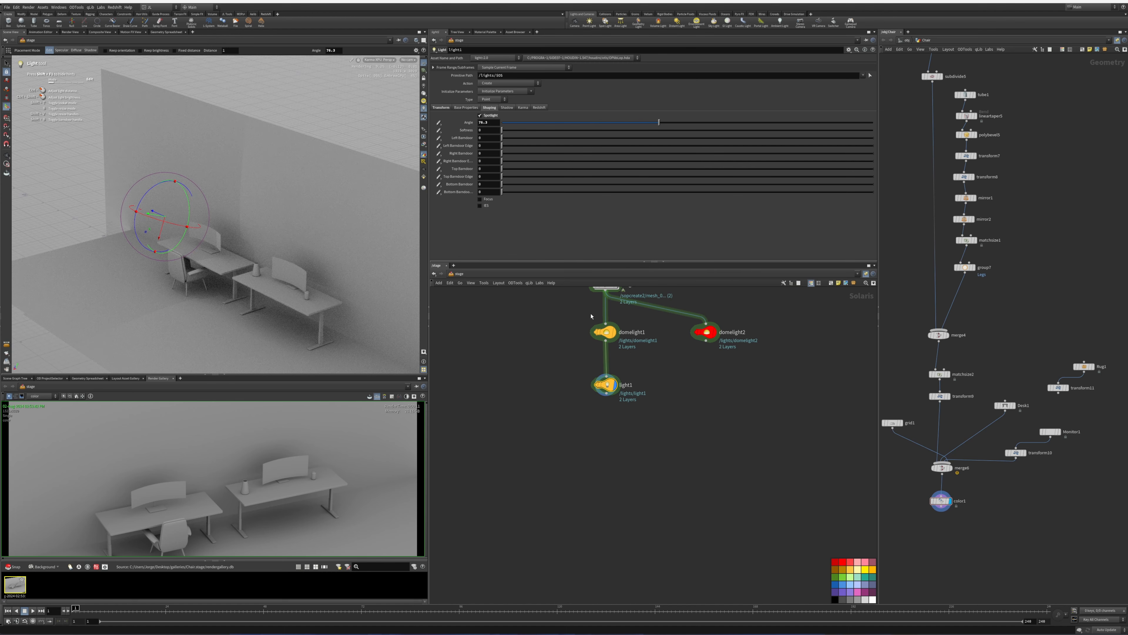
left_click(441, 107)
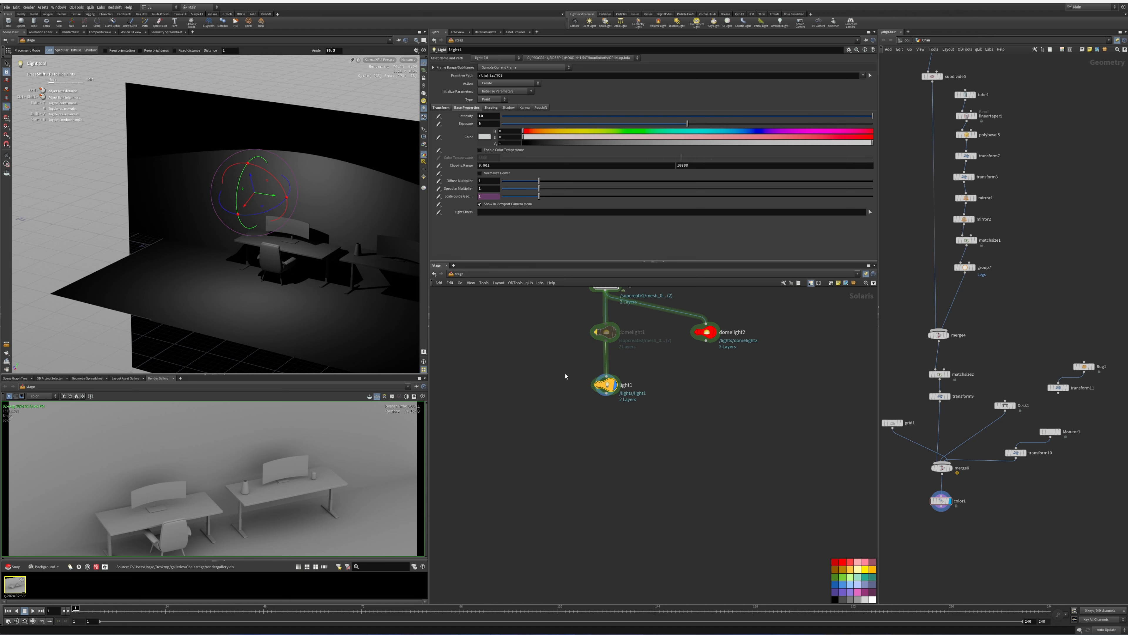
Add a Light Filter Library LOP wired below light1 and dive into its empty network.
left_click(490, 107)
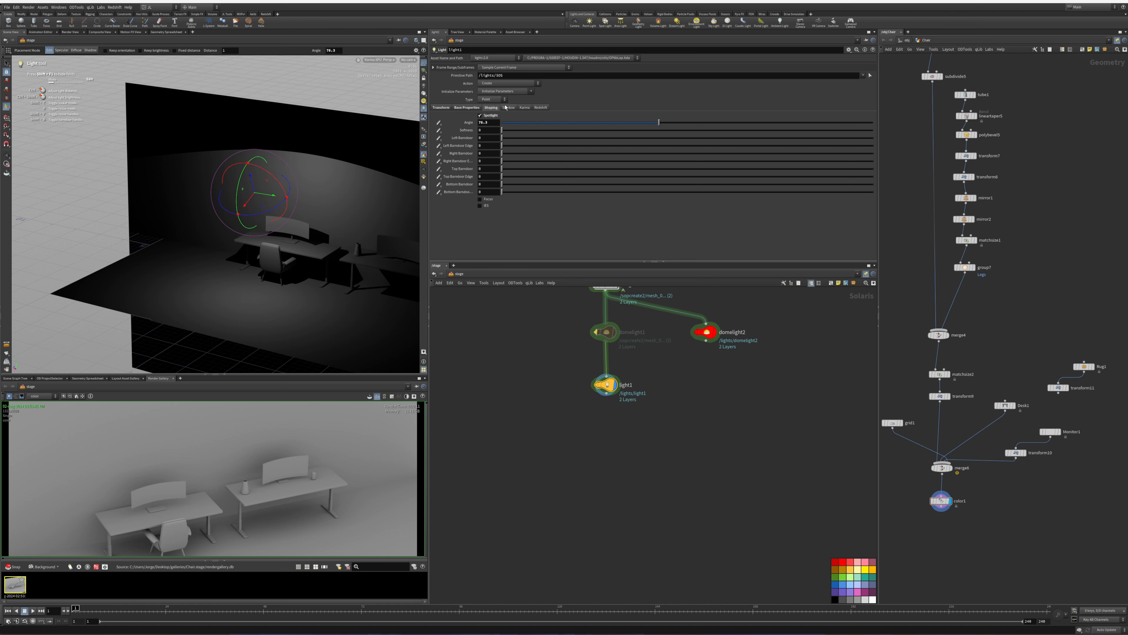
left_click(467, 107)
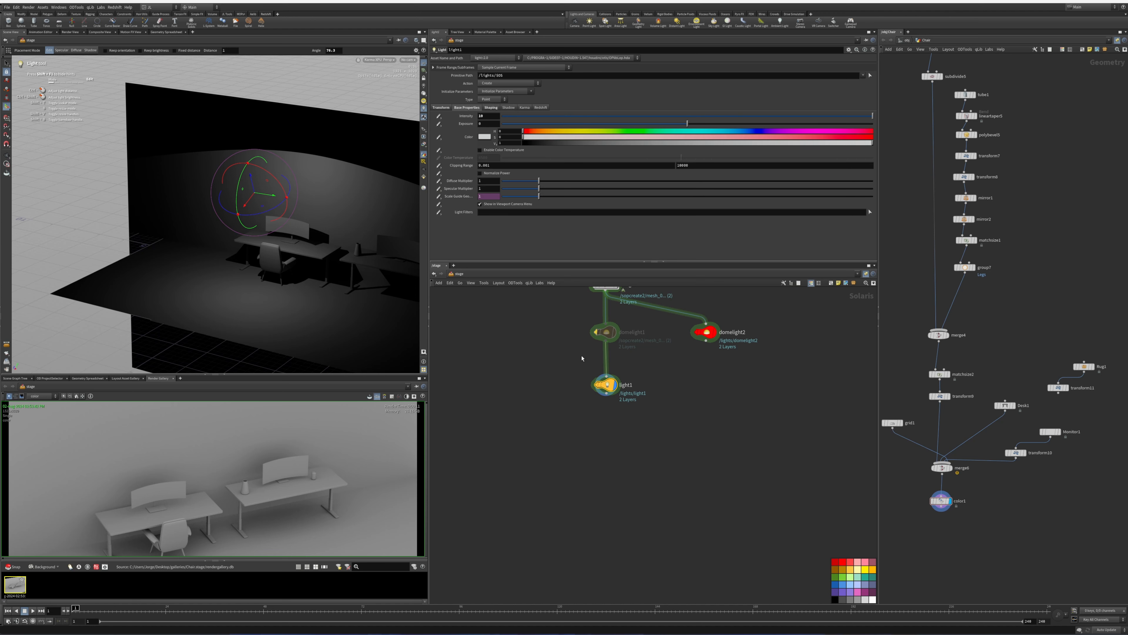
key("Tab")
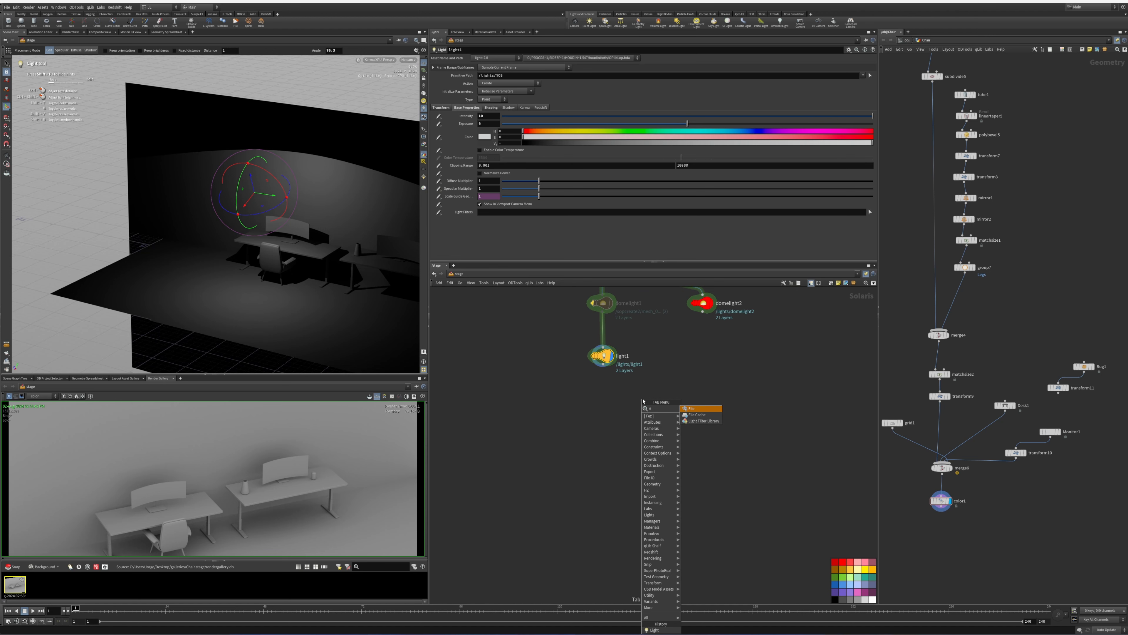
mouse_move(702, 421)
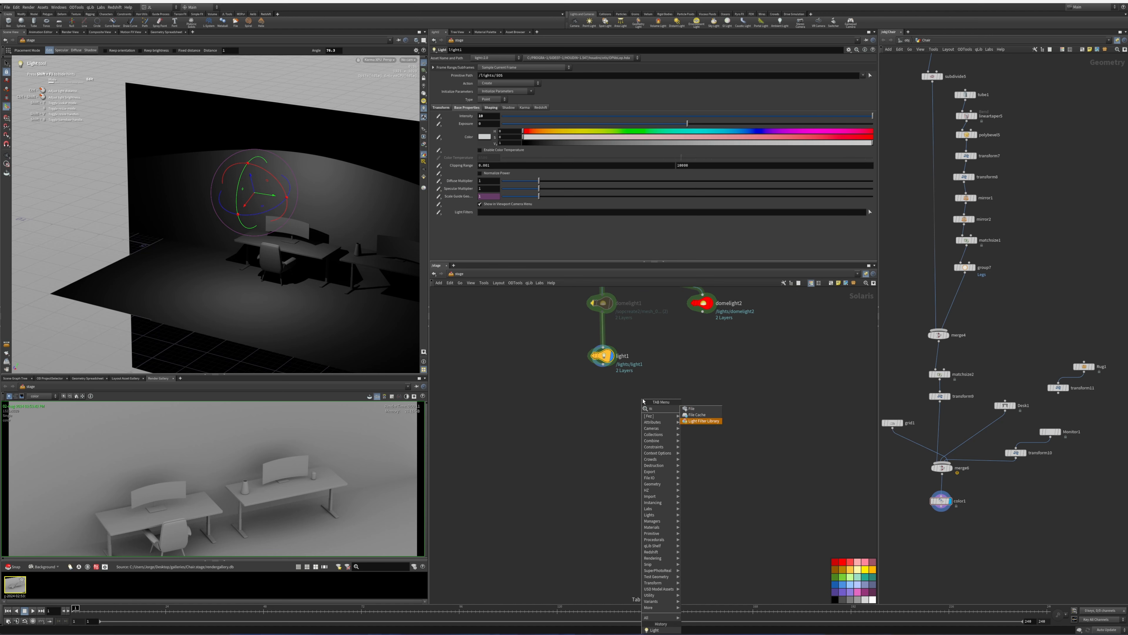
left_click(703, 421)
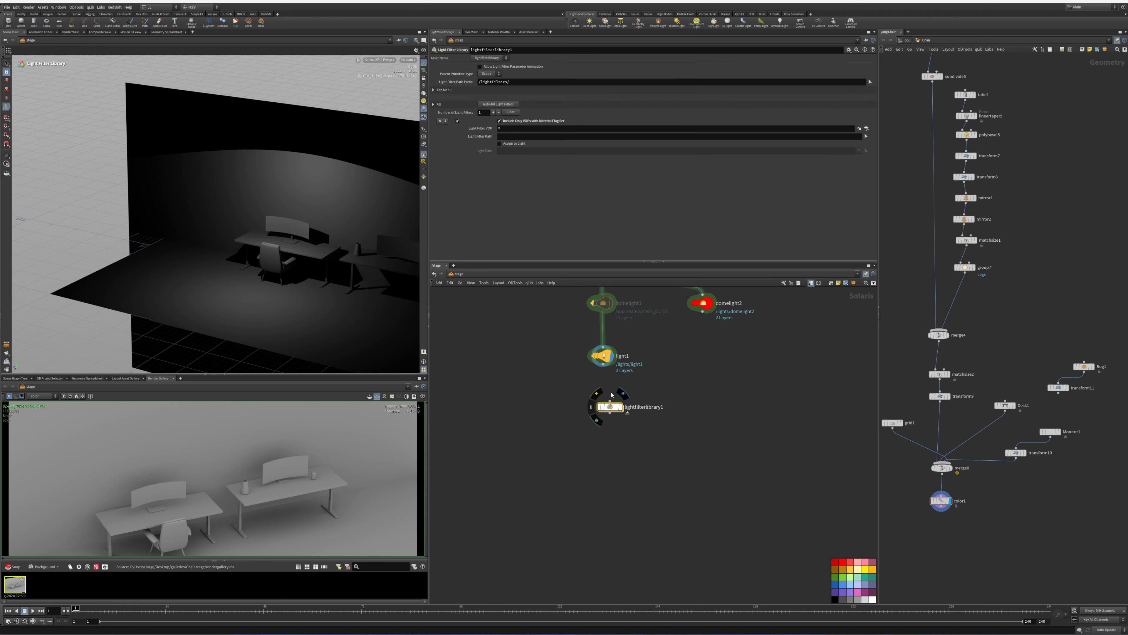
left_click_drag(610, 407, 599, 413)
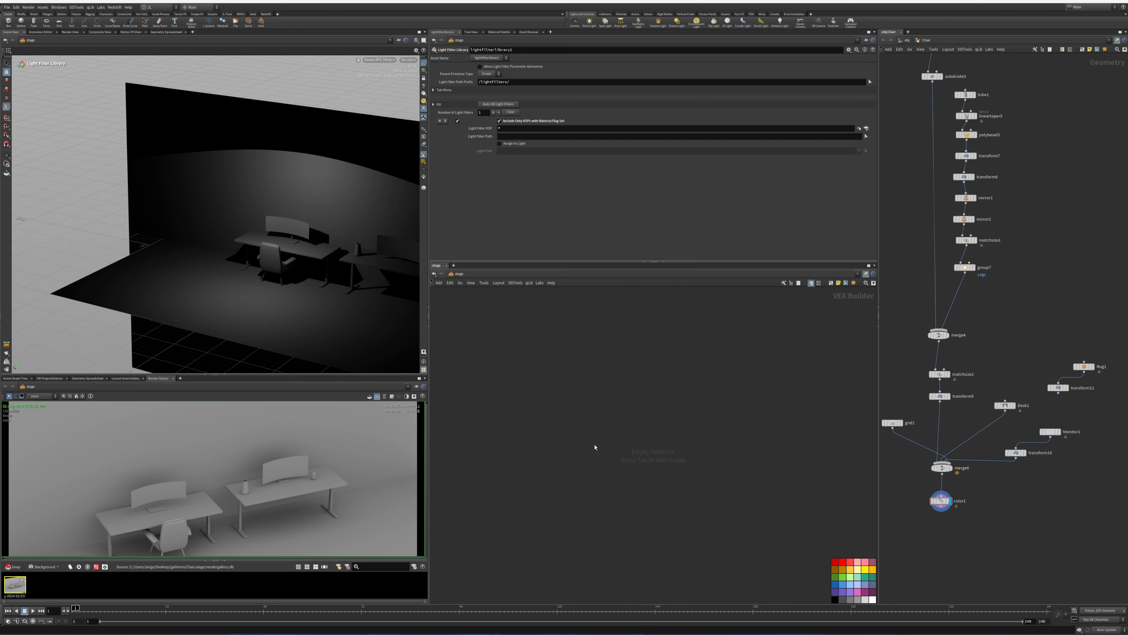
key("Tab")
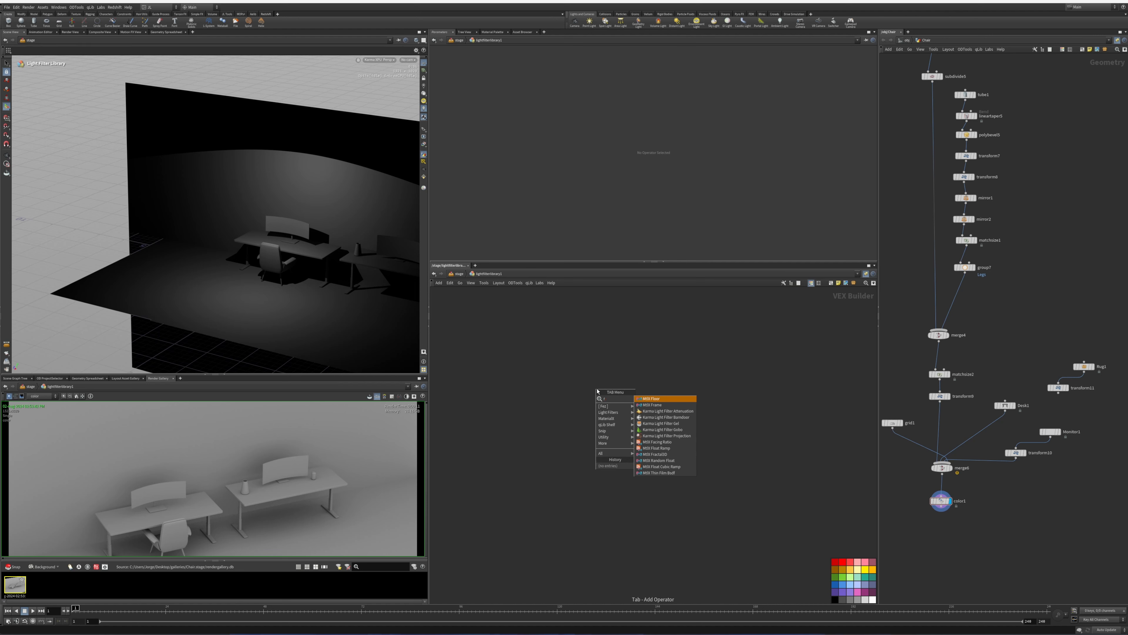
Add a Karma Light Filter Gobo node inside the filter library.
type("gob")
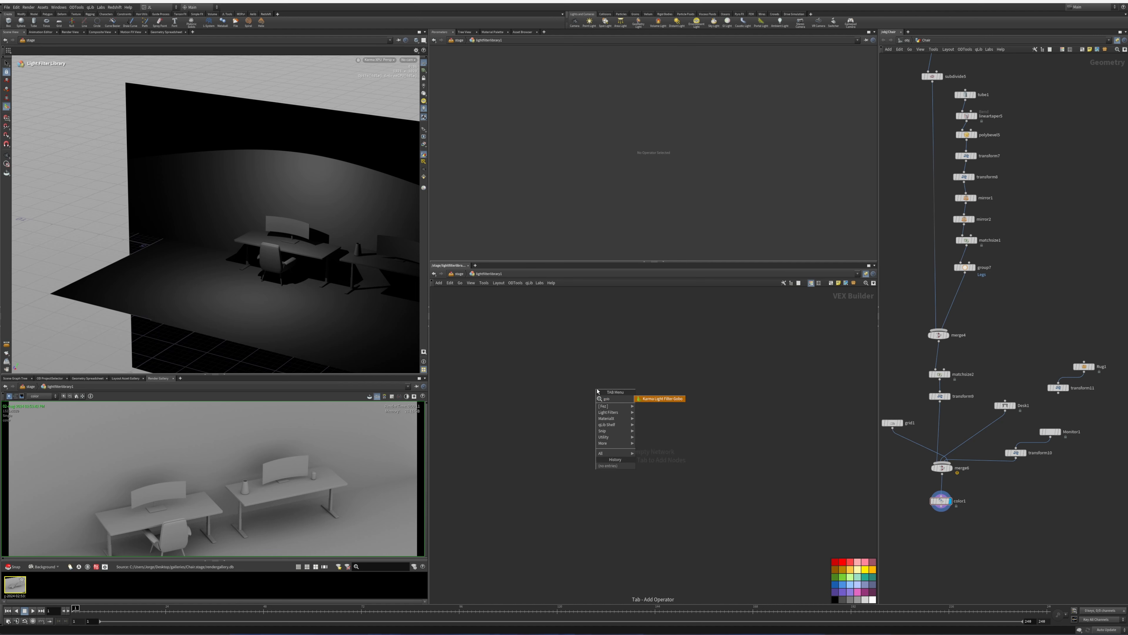
left_click(659, 398)
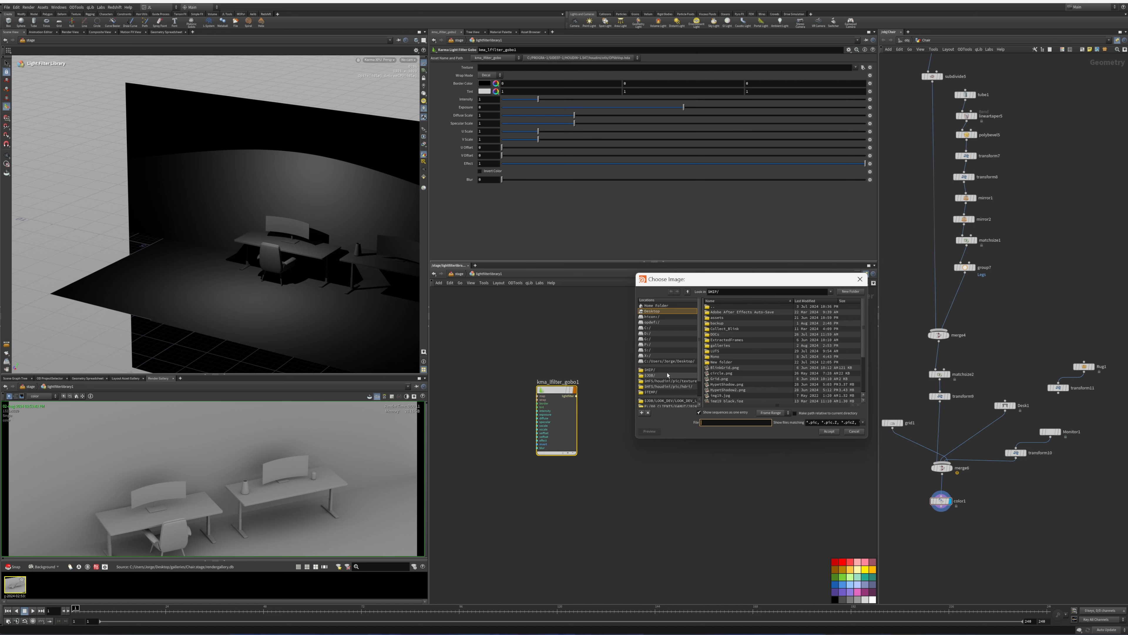
Load a grid image from F:/BLENDER_STUFF/GOBOS/Grid as the gobo texture.
left_click(646, 349)
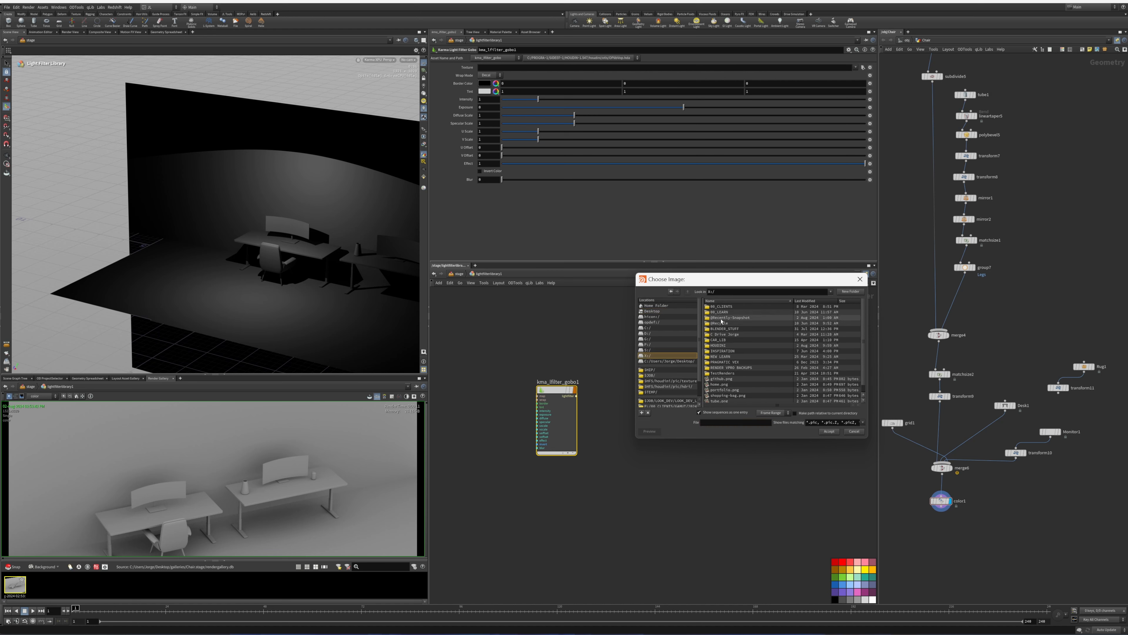
double_click(725, 329)
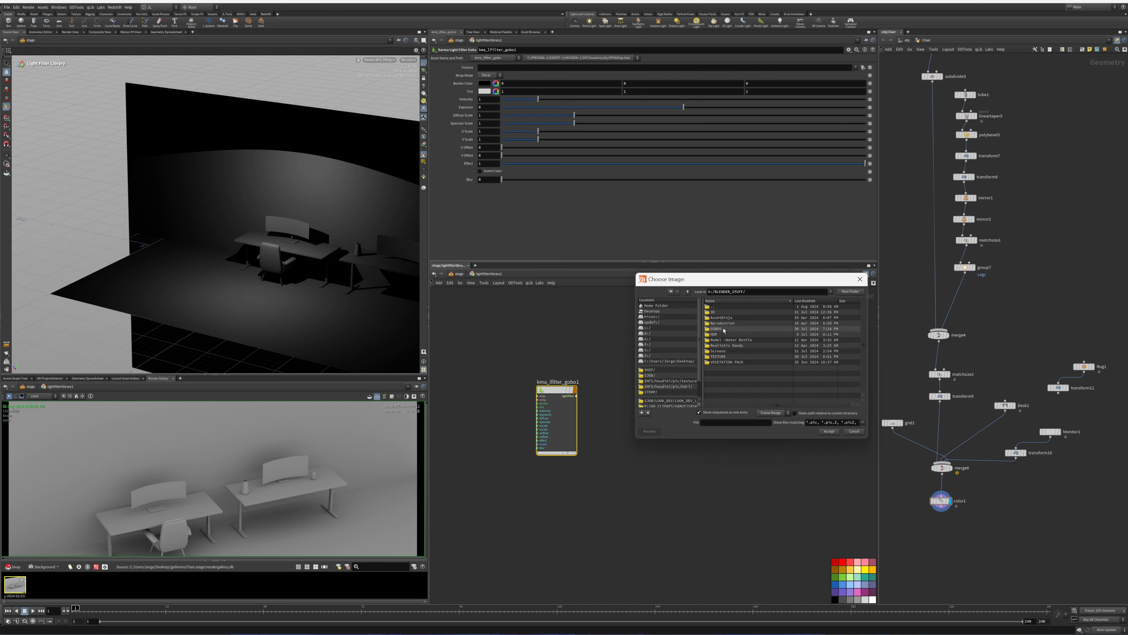
double_click(715, 329)
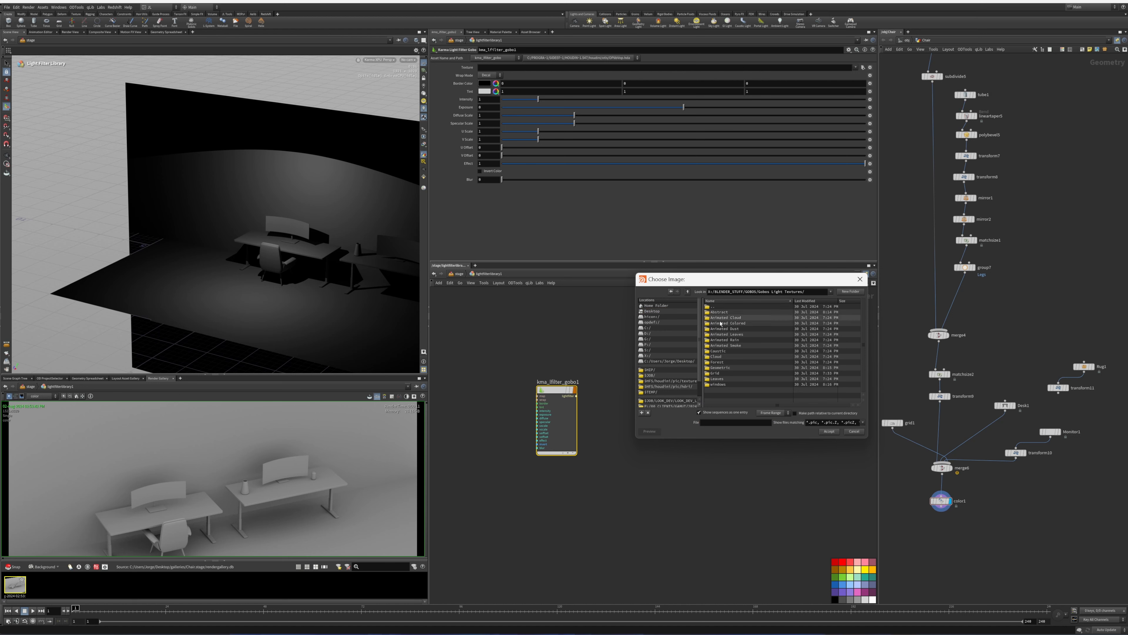
double_click(715, 373)
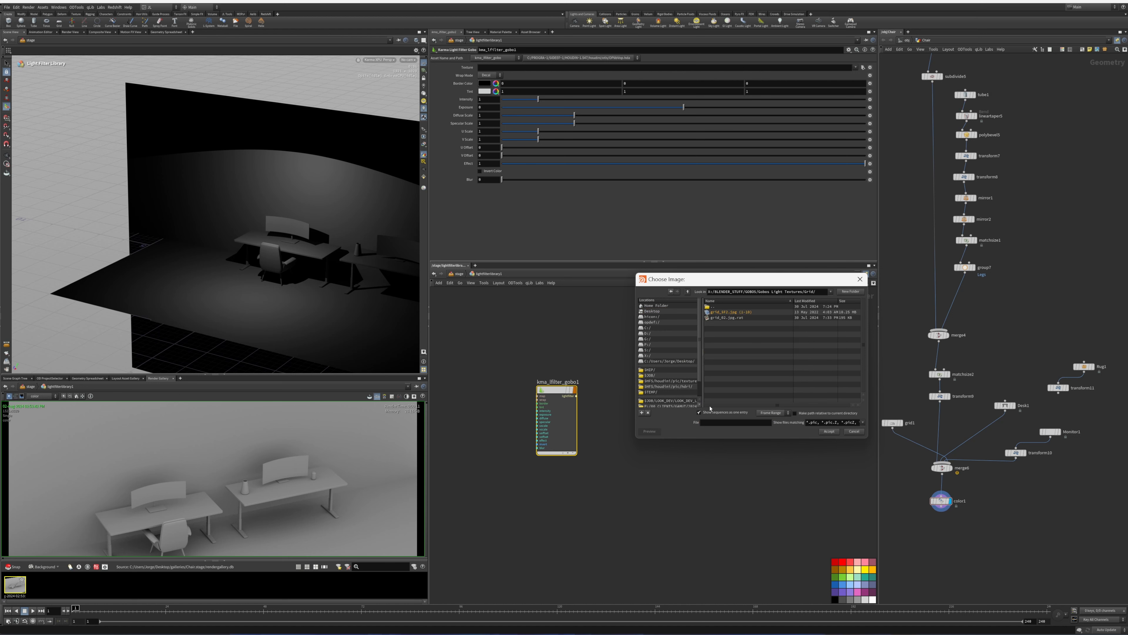
left_click(699, 412)
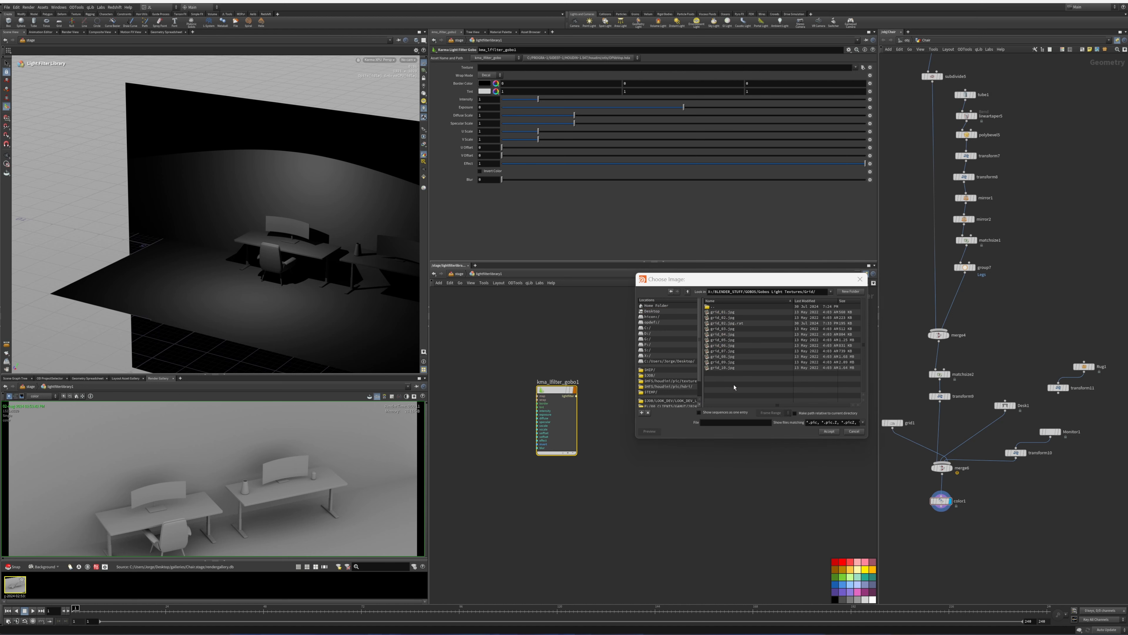
left_click(829, 431)
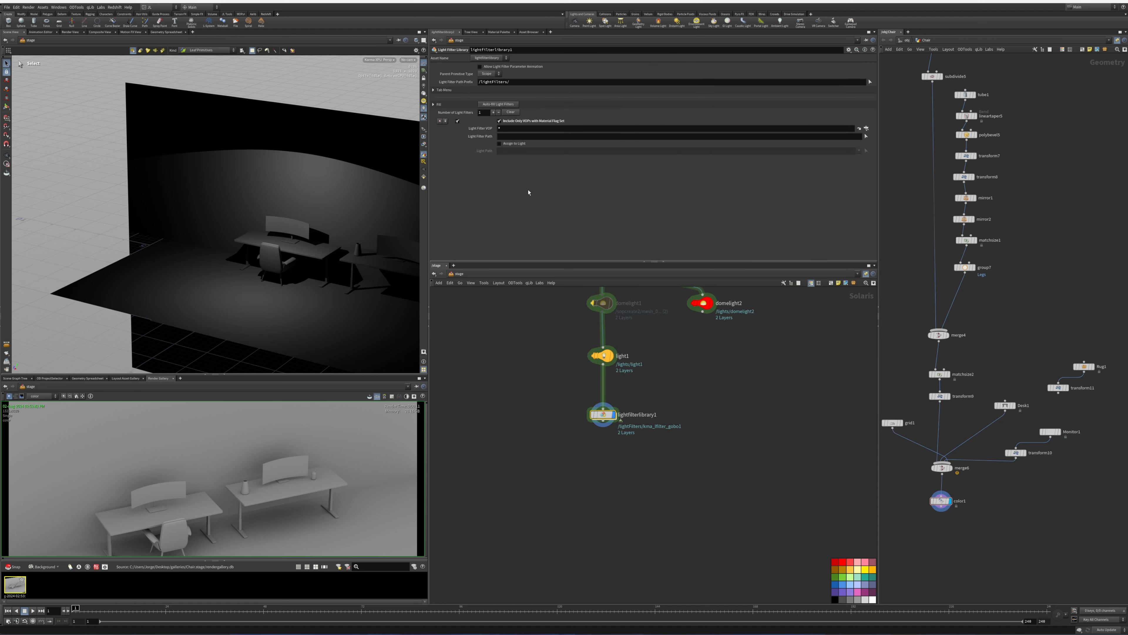
mouse_move(504, 150)
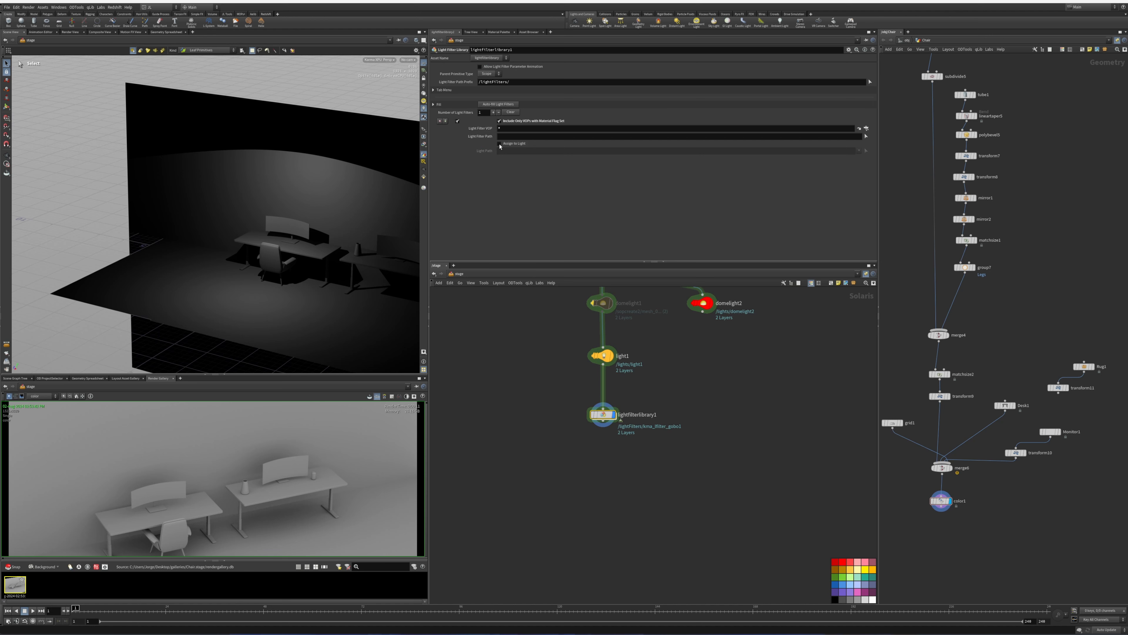
Enable Assign to Light on lightfilterlibrary1 so the gobo targets light1.
left_click(499, 143)
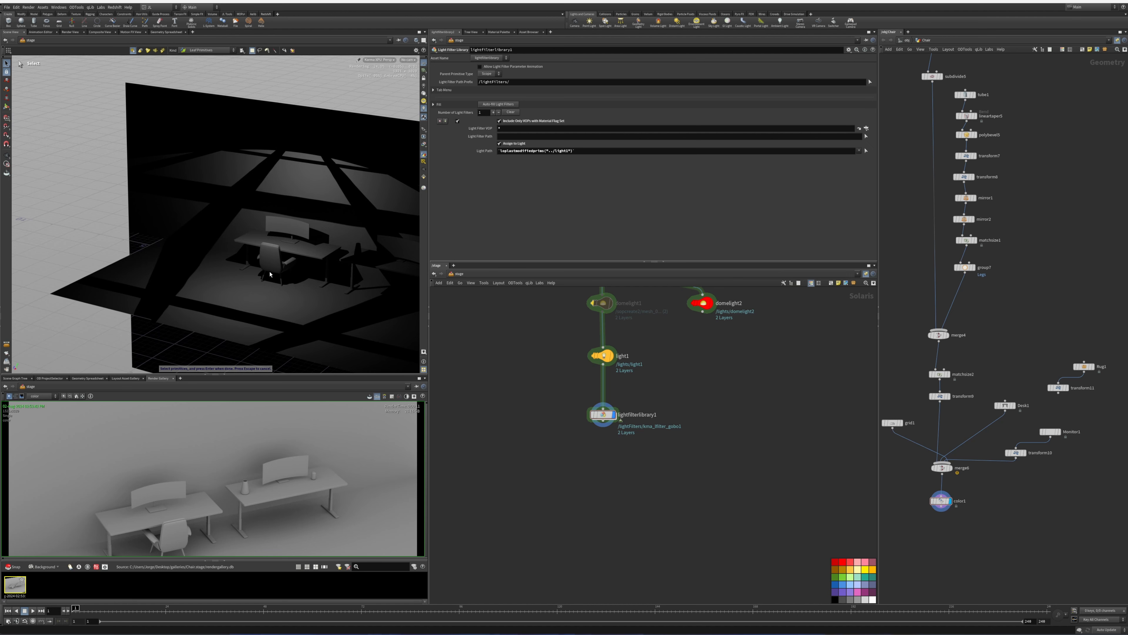
mouse_move(292, 279)
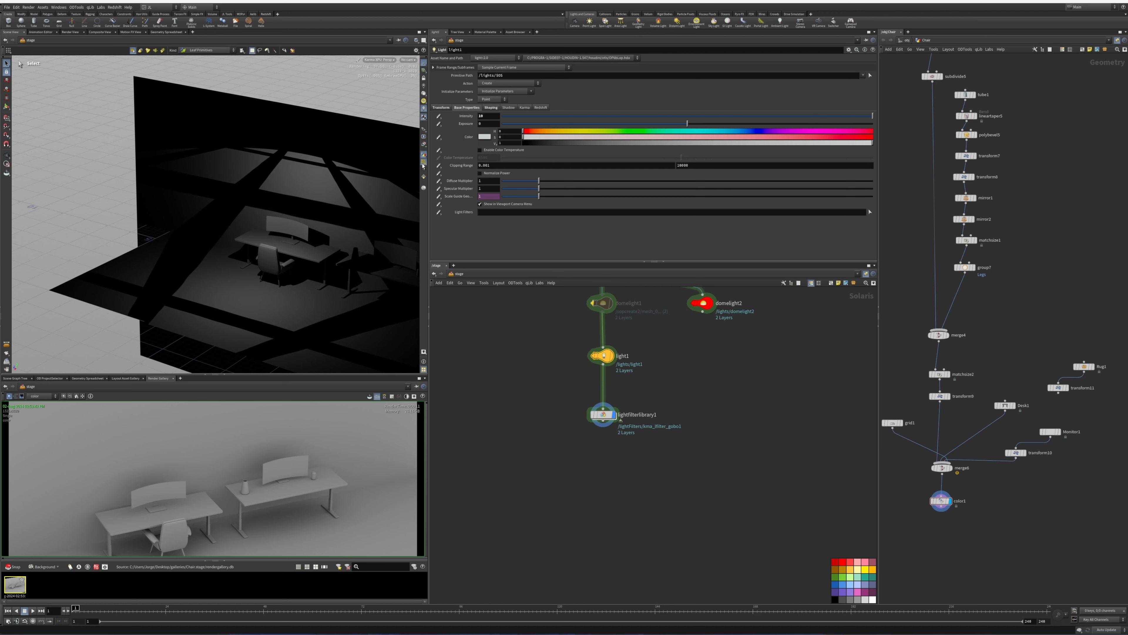
Narrow light1's cone to about 43 degrees and raise Spotlight Softness to about 0.99.
left_click(600, 414)
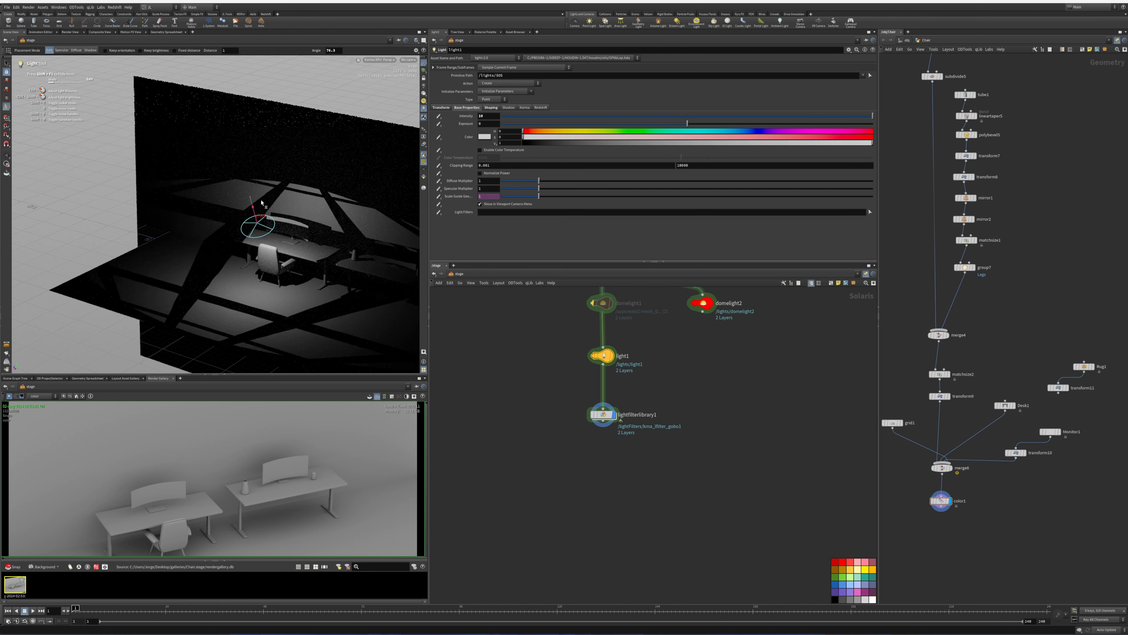
left_click(491, 107)
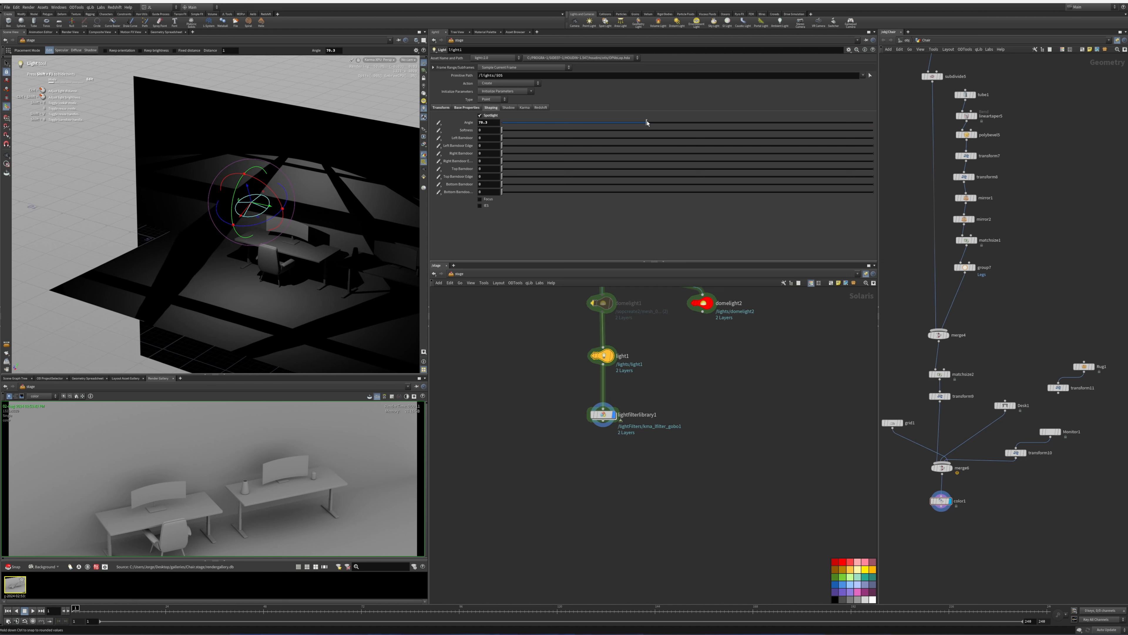
left_click_drag(646, 122, 590, 122)
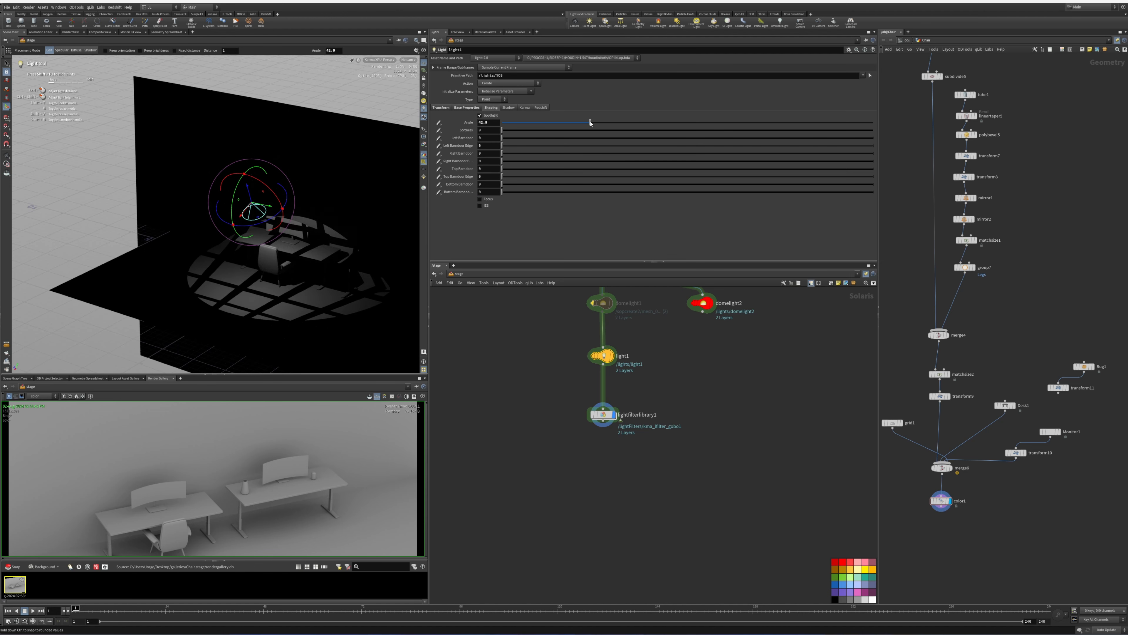
left_click_drag(590, 122, 583, 122)
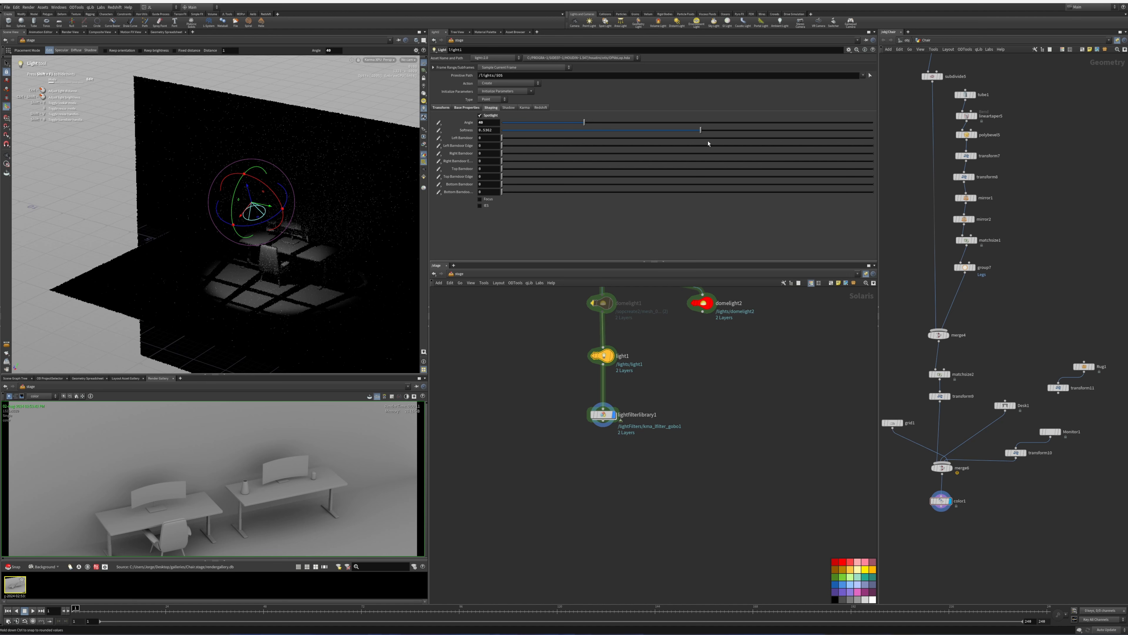
left_click_drag(698, 130, 634, 130)
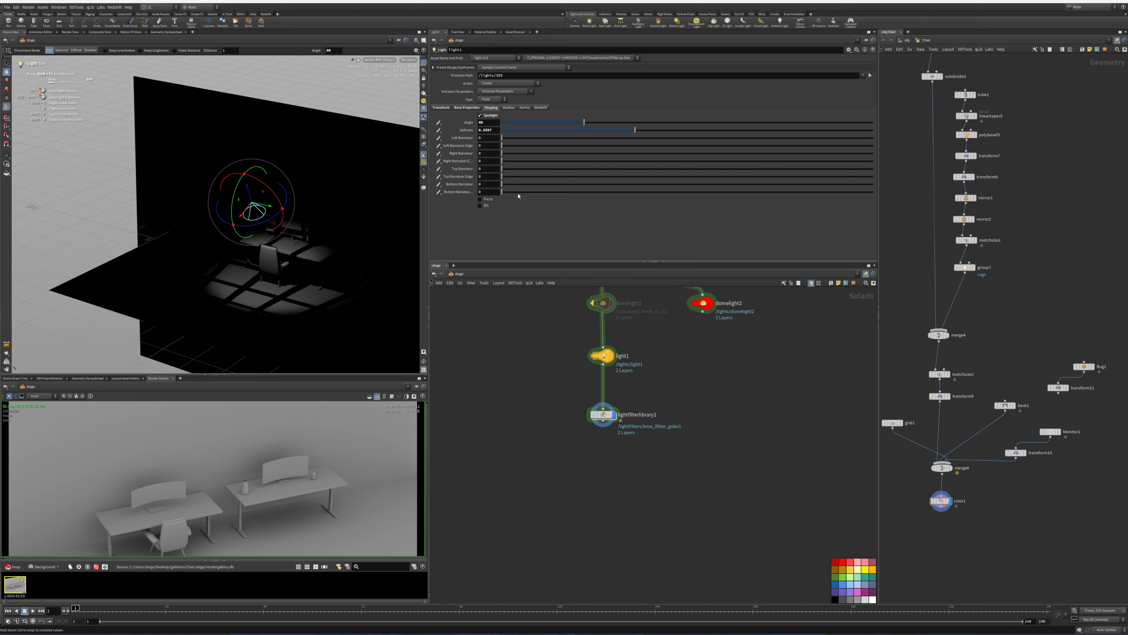
mouse_move(522, 392)
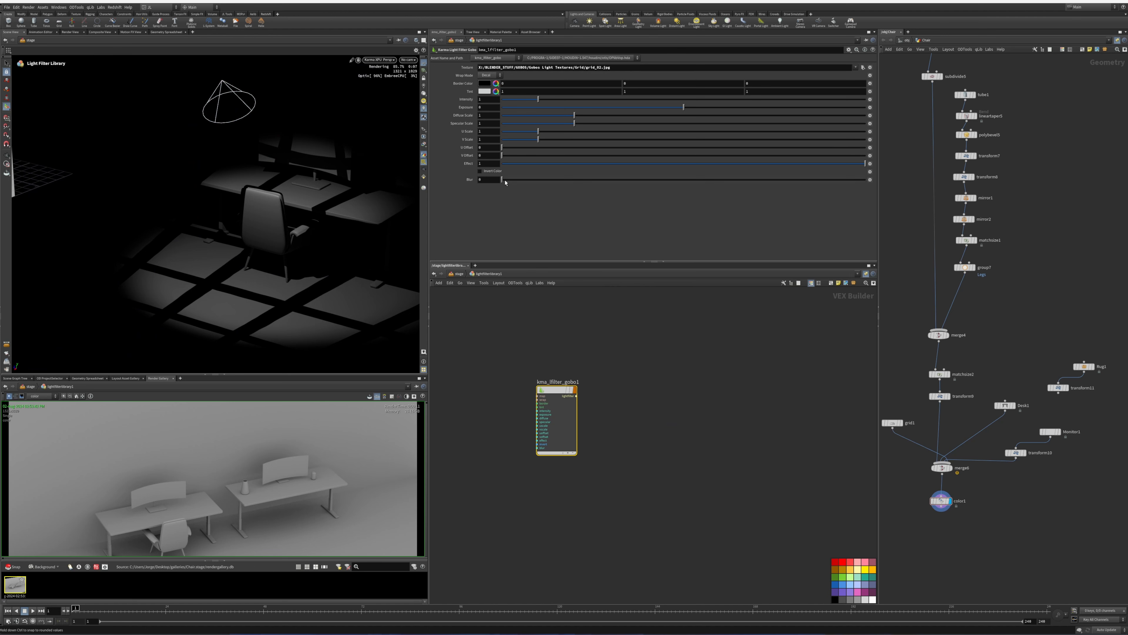
Set kma_filter_gobo1's Blur to around 0.4 so the grid squares look soft.
left_click_drag(501, 179, 561, 179)
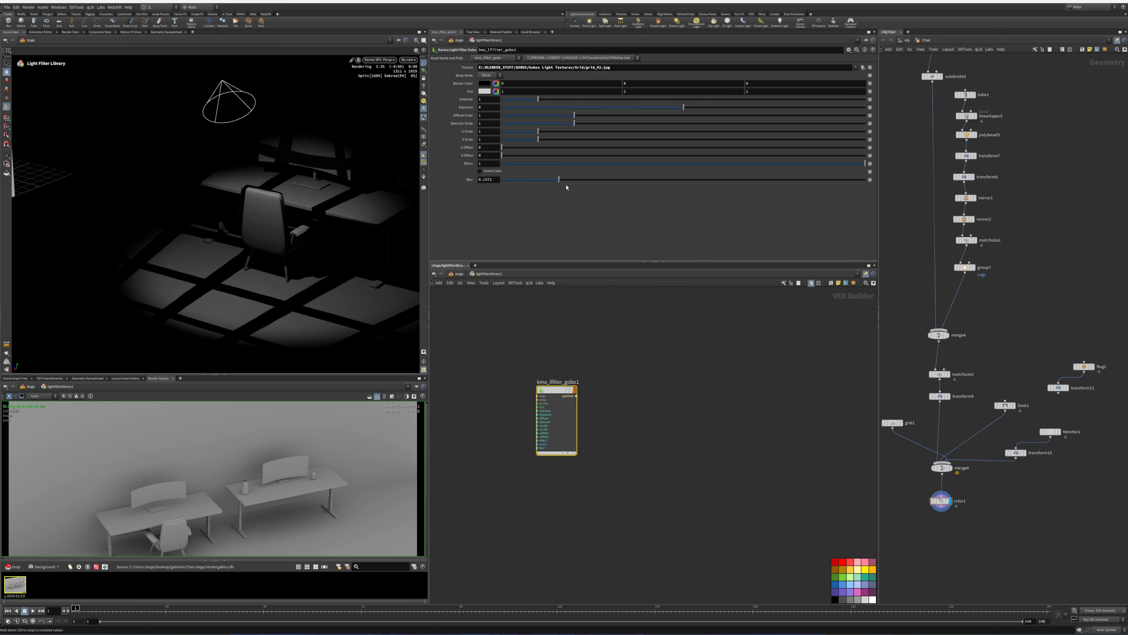
left_click_drag(558, 179, 716, 179)
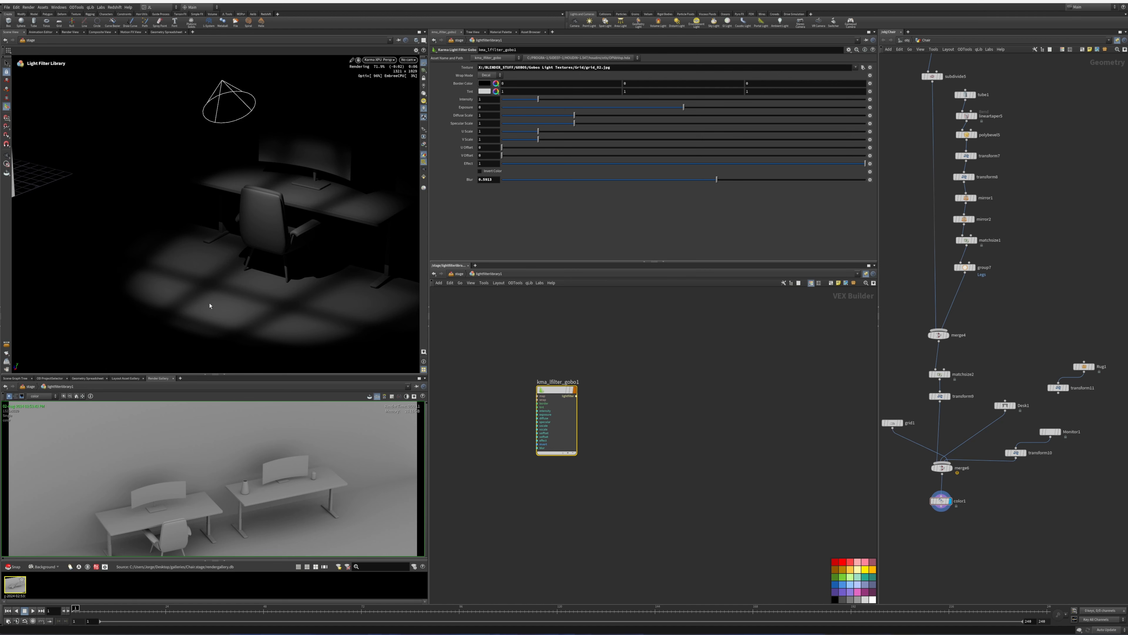
mouse_move(725, 206)
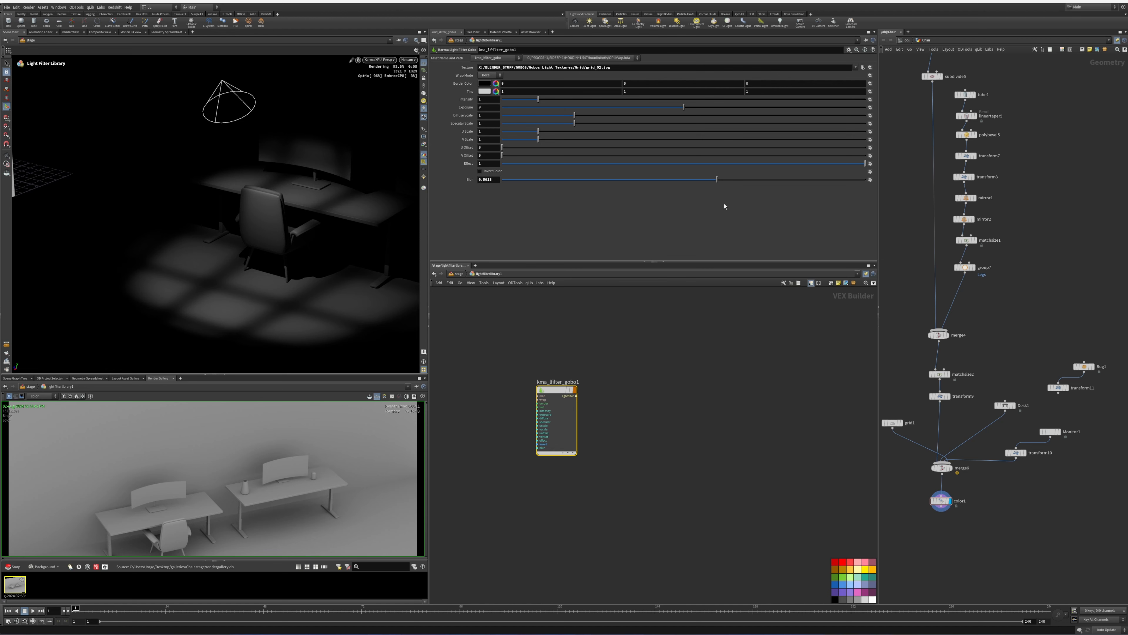
left_click_drag(716, 179, 632, 179)
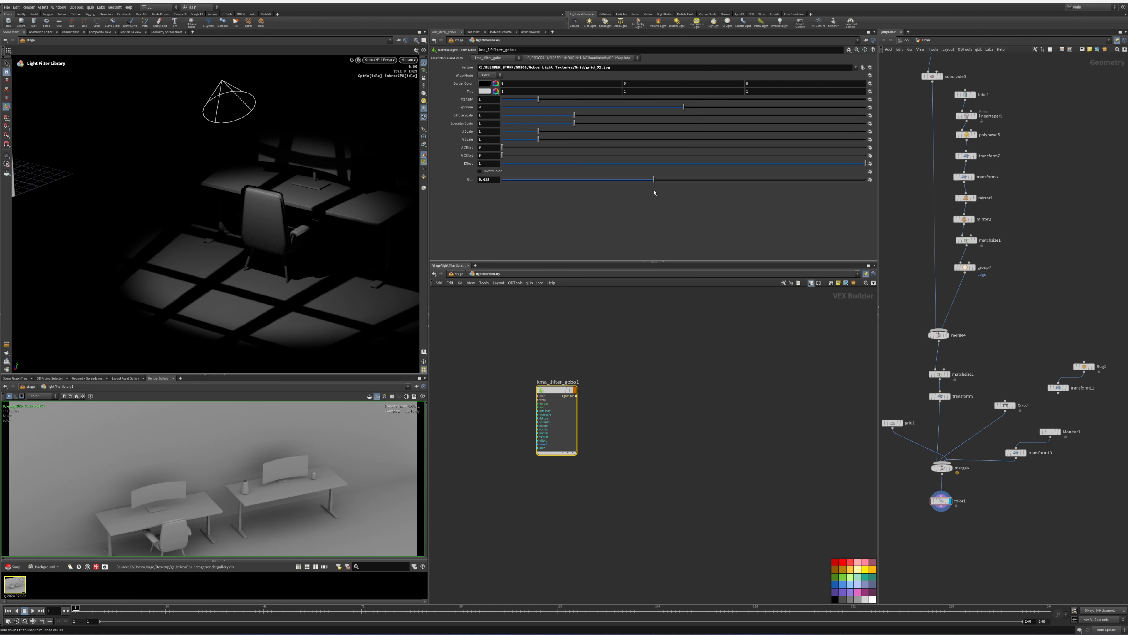
left_click_drag(632, 179, 703, 179)
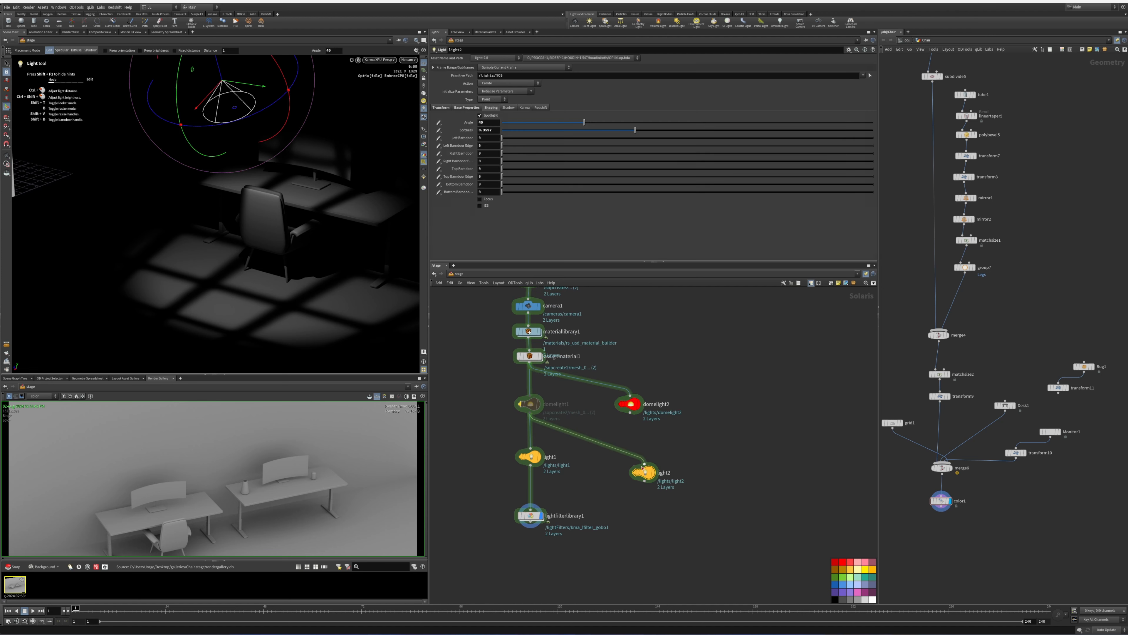
Select light2 and set its light Type to Rectangle in Base Properties.
left_click(638, 463)
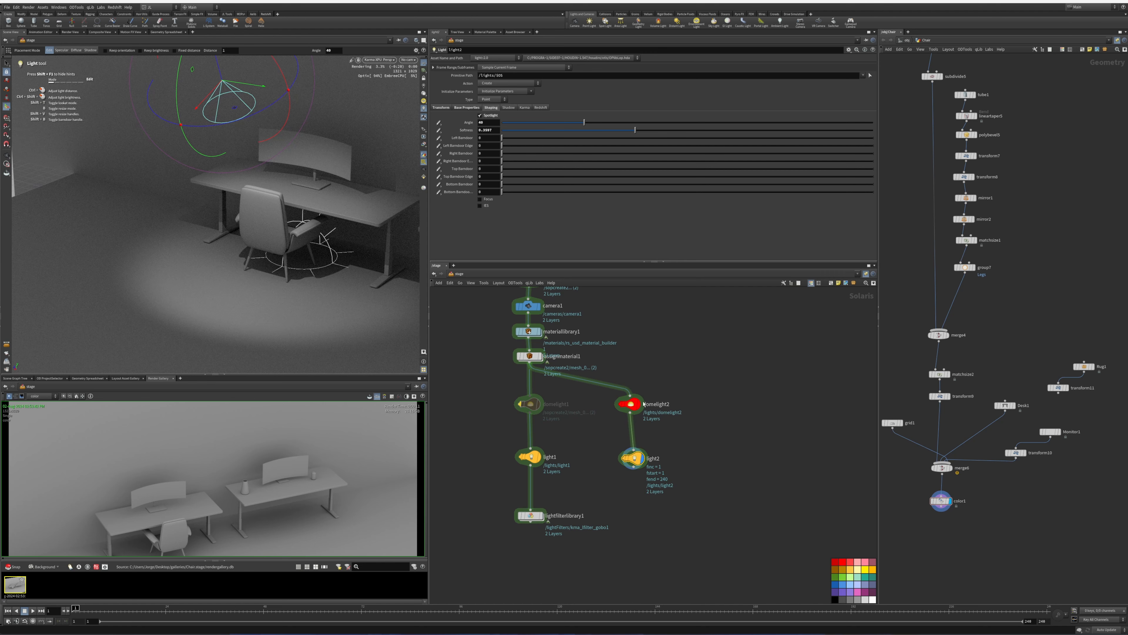
left_click(627, 403)
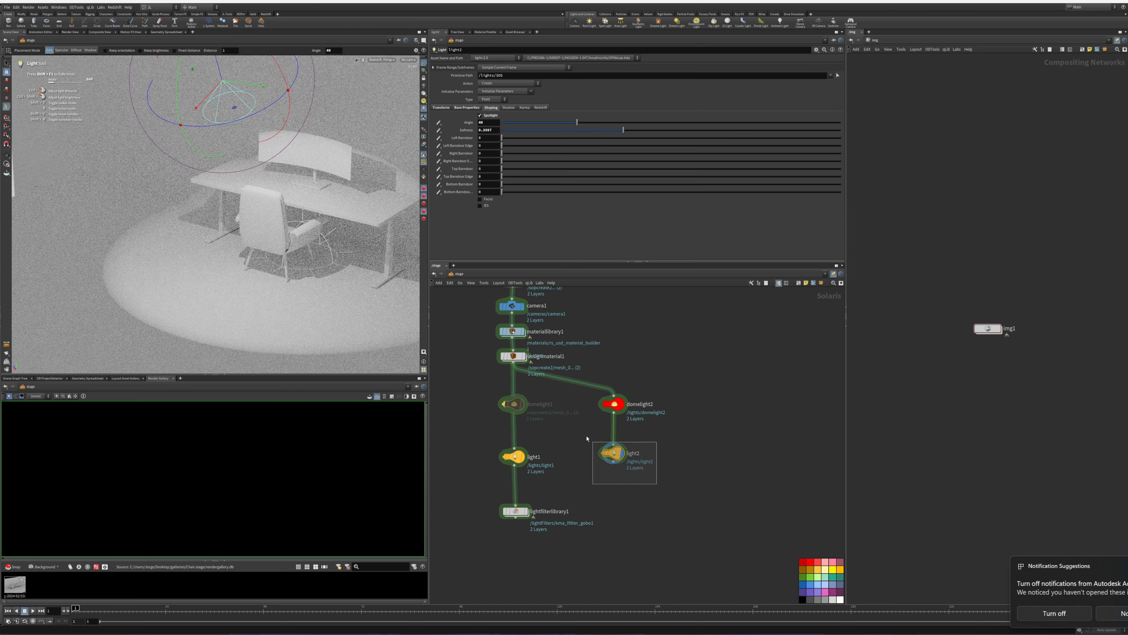
left_click(467, 107)
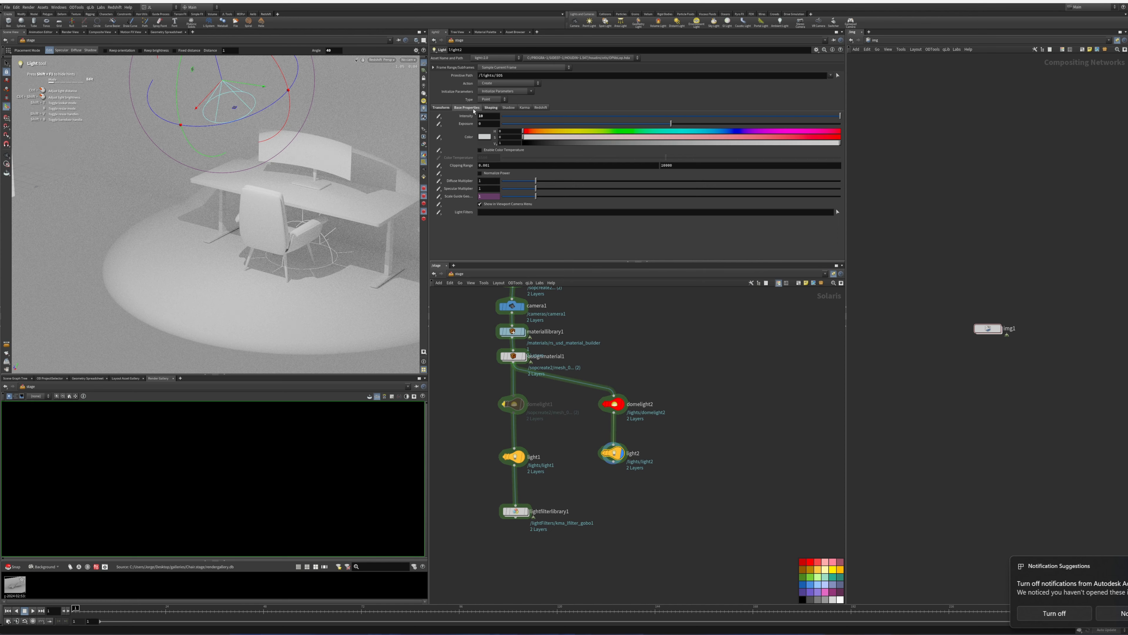
left_click(492, 99)
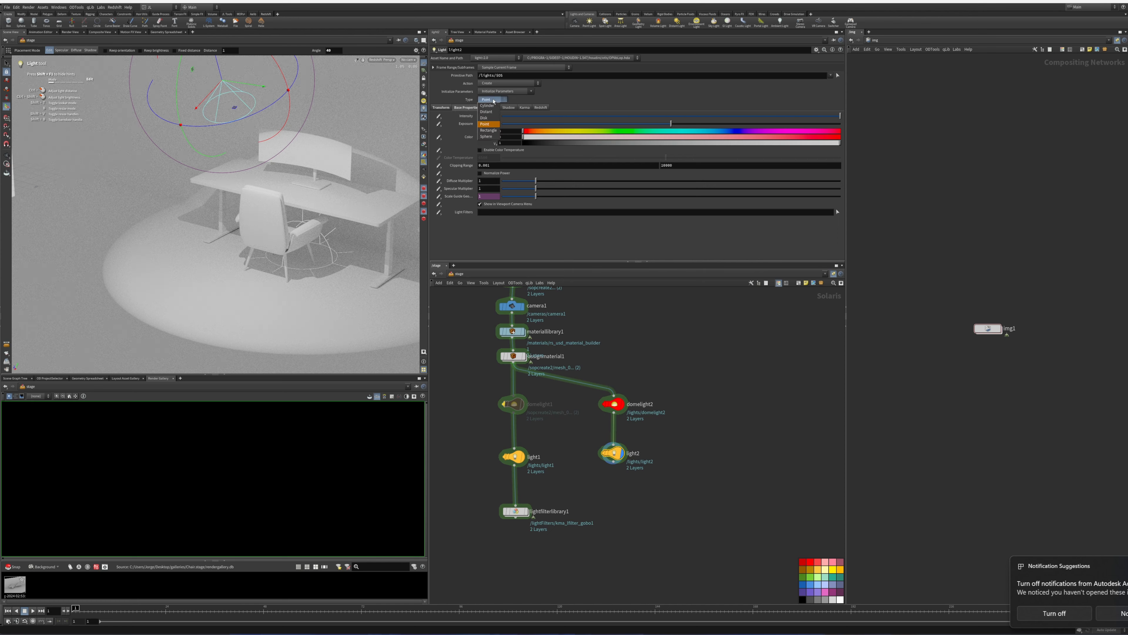
left_click(488, 129)
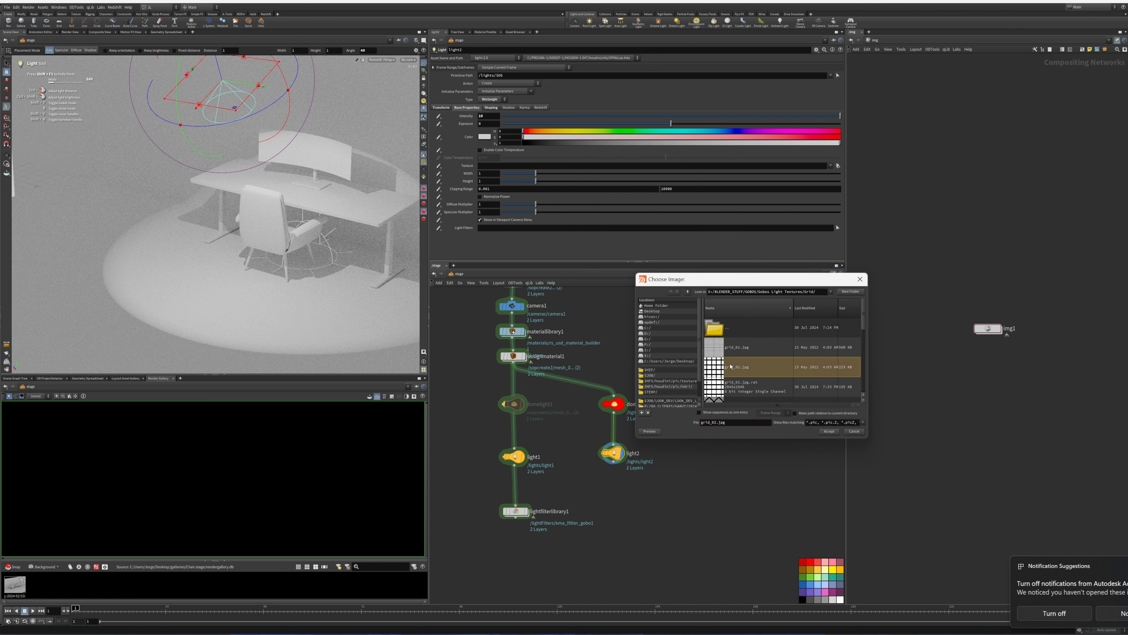
Use grid_01.jpg as light2's texture so a grid of light falls over the desks.
left_click(829, 431)
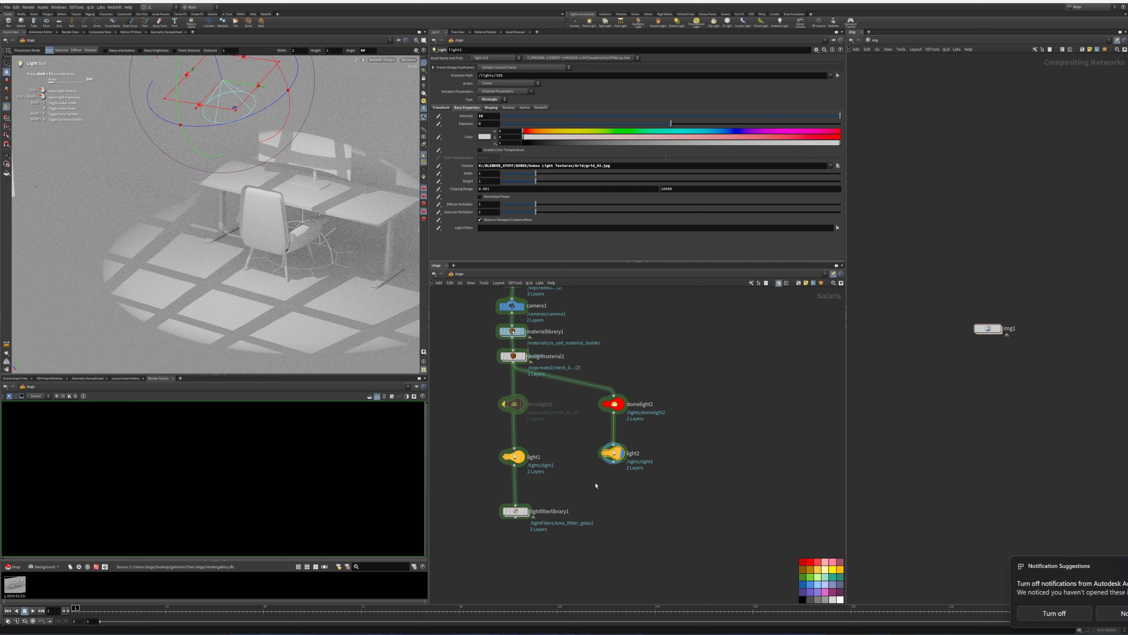
mouse_move(621, 323)
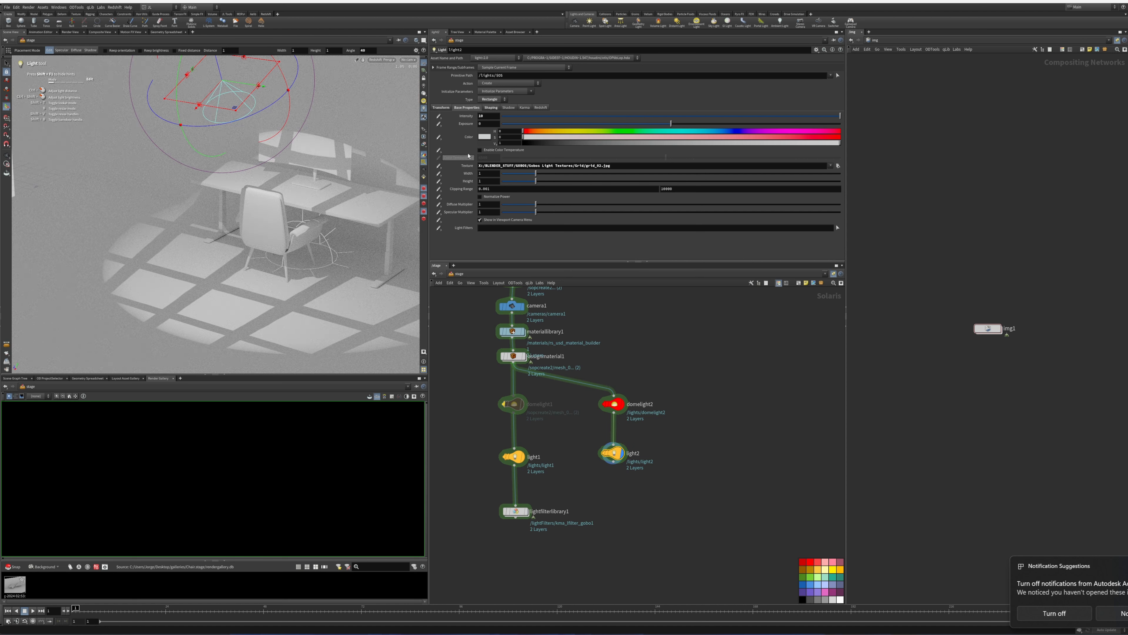
left_click(490, 107)
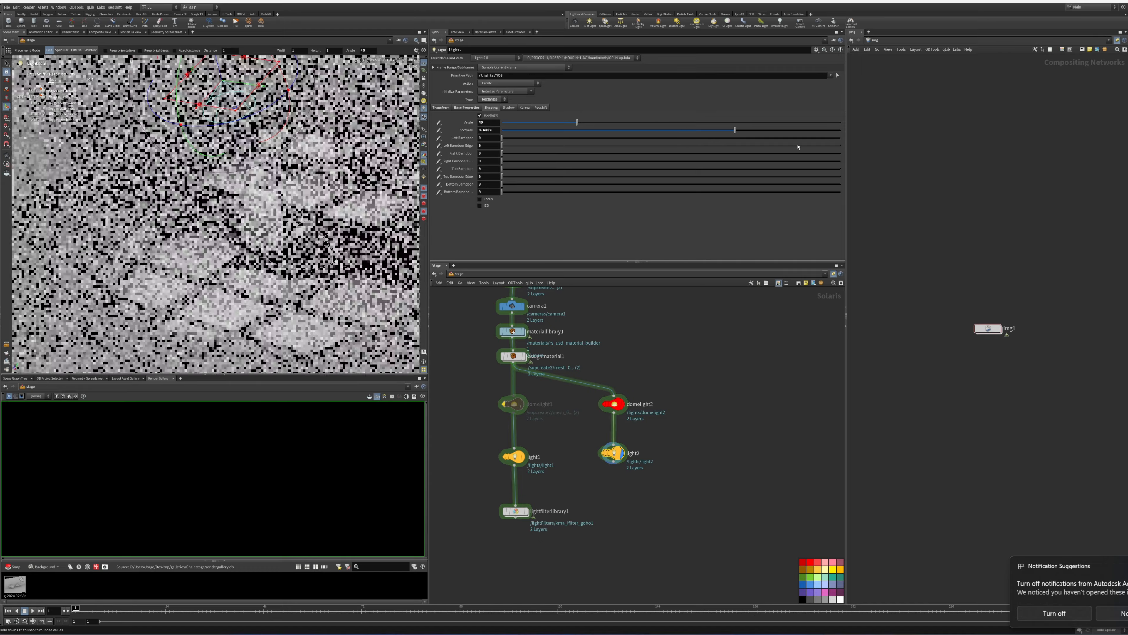
Adjust light2's shadow softness, enable Softness Affects Gobo, and leave shadow transparency at 0.
left_click_drag(733, 129, 567, 129)
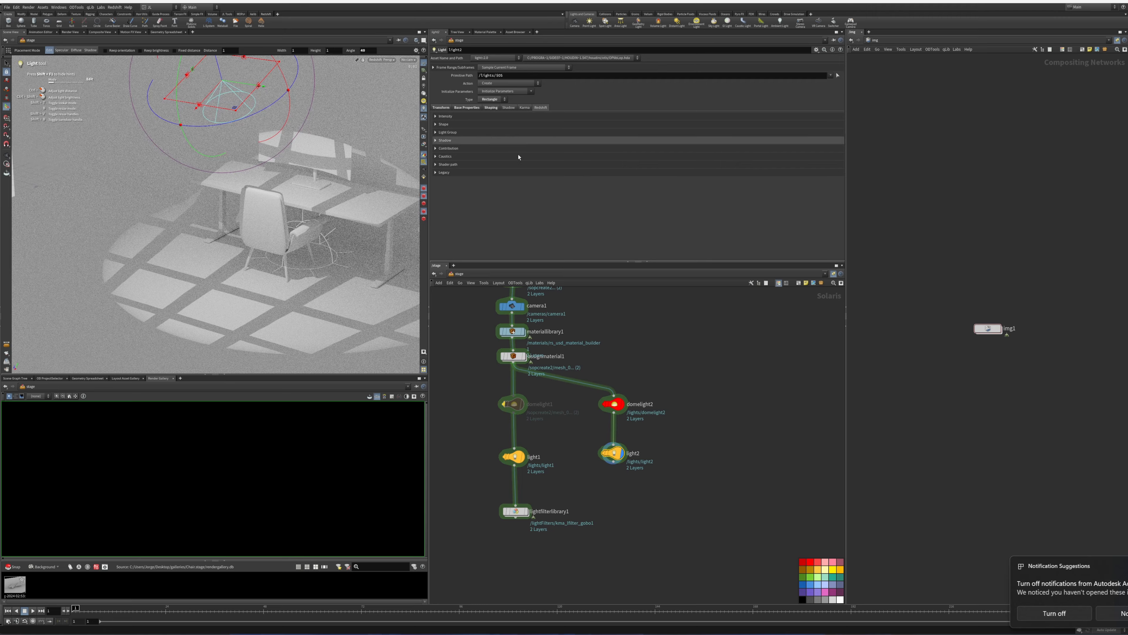
left_click(435, 139)
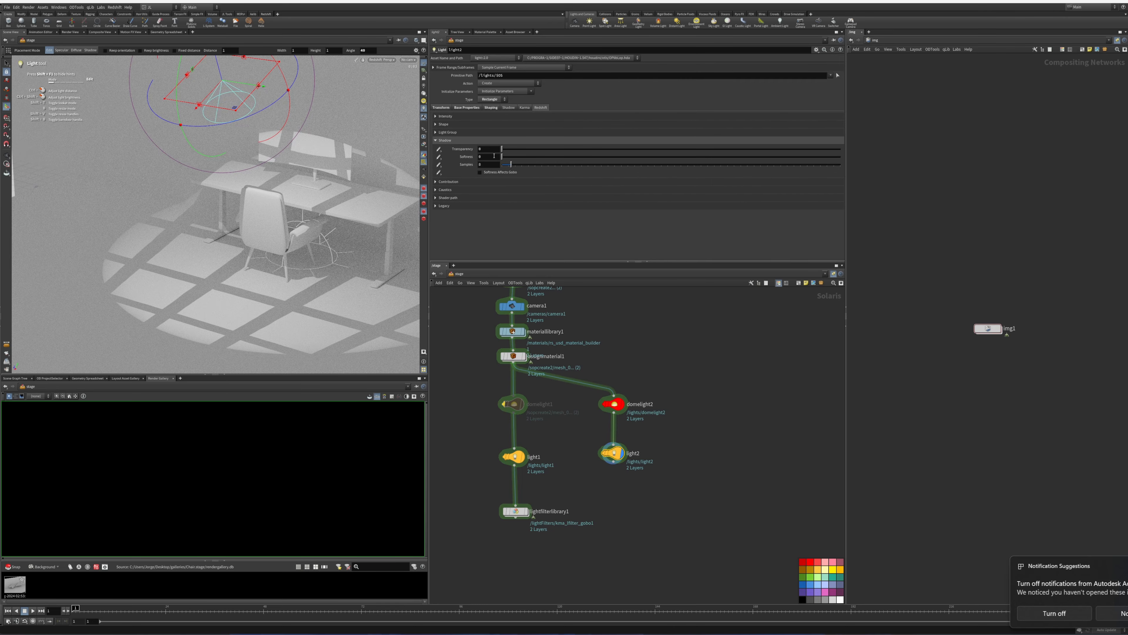
left_click_drag(496, 156, 781, 156)
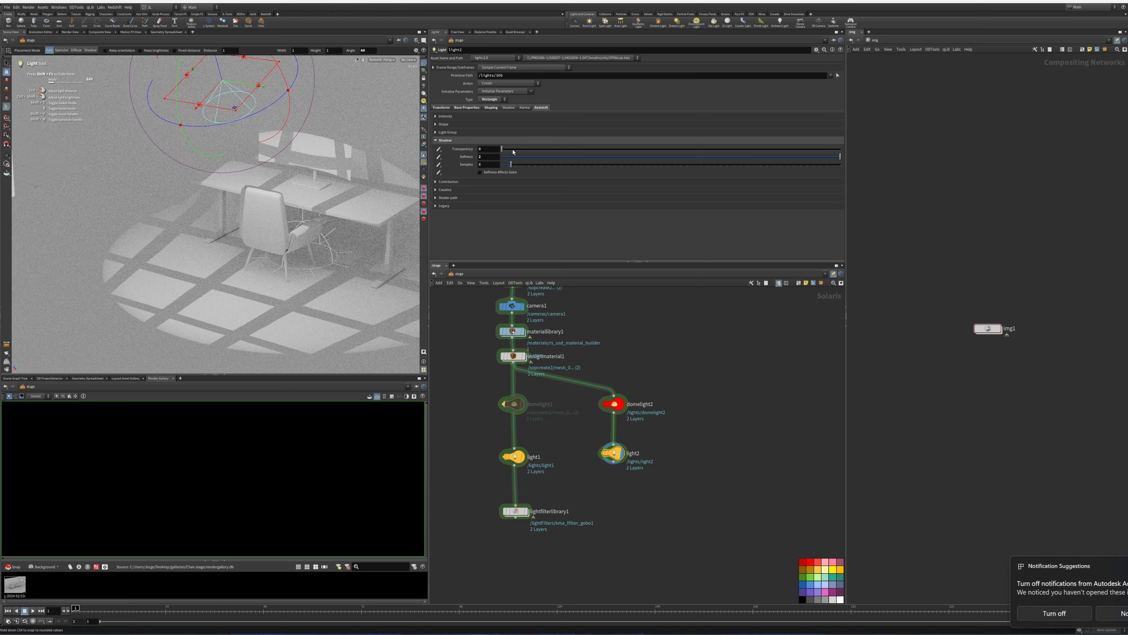
left_click(479, 172)
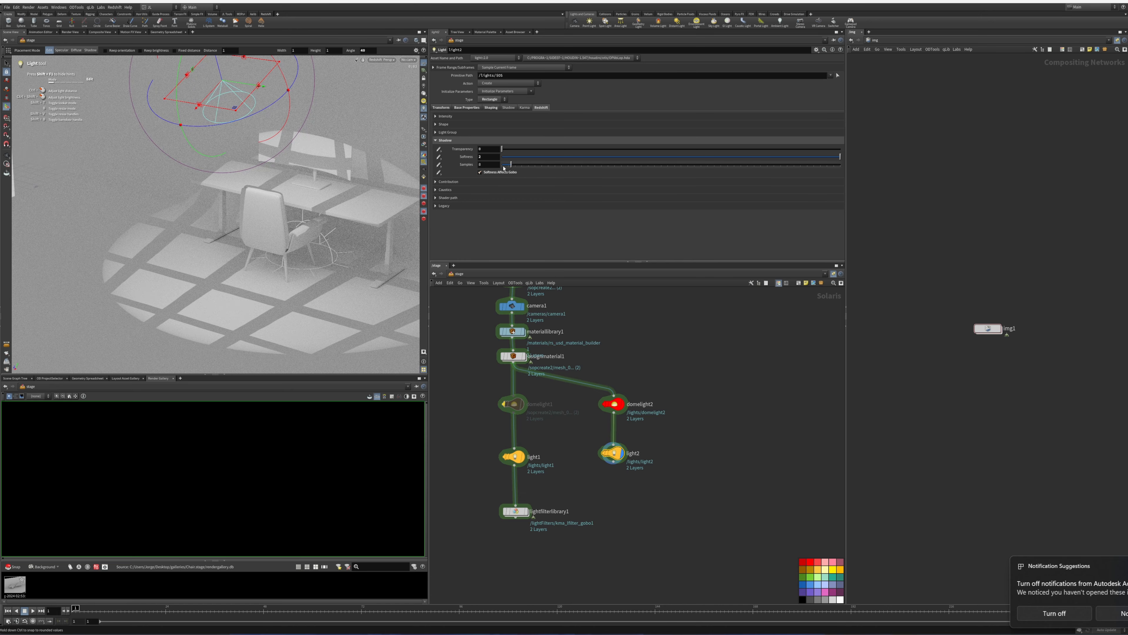
left_click_drag(501, 149, 589, 149)
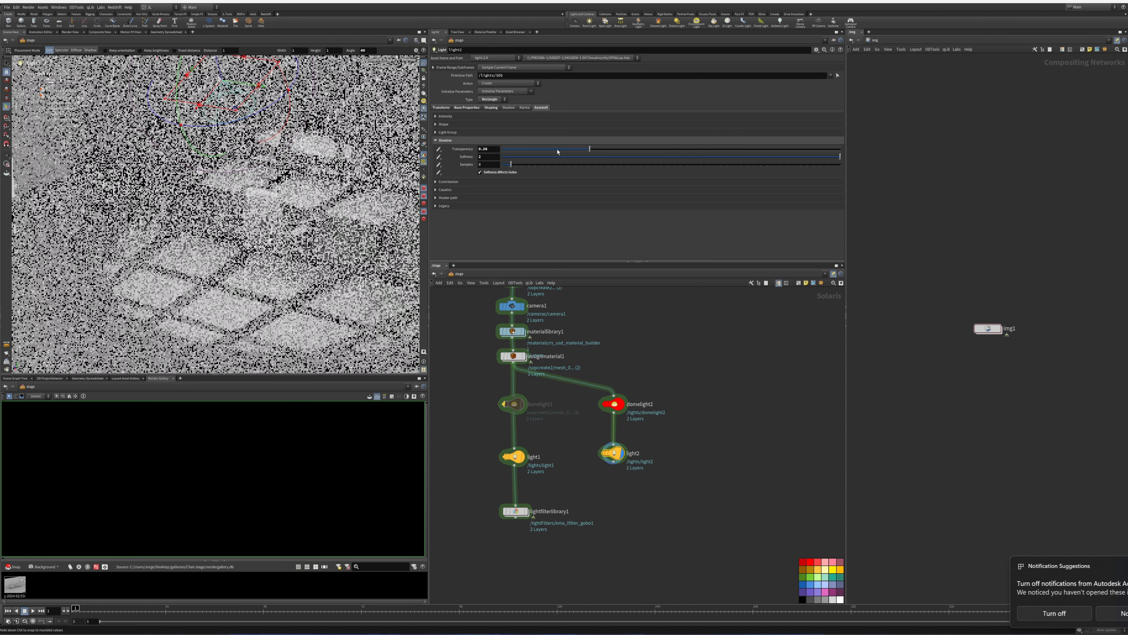
left_click_drag(588, 148, 501, 148)
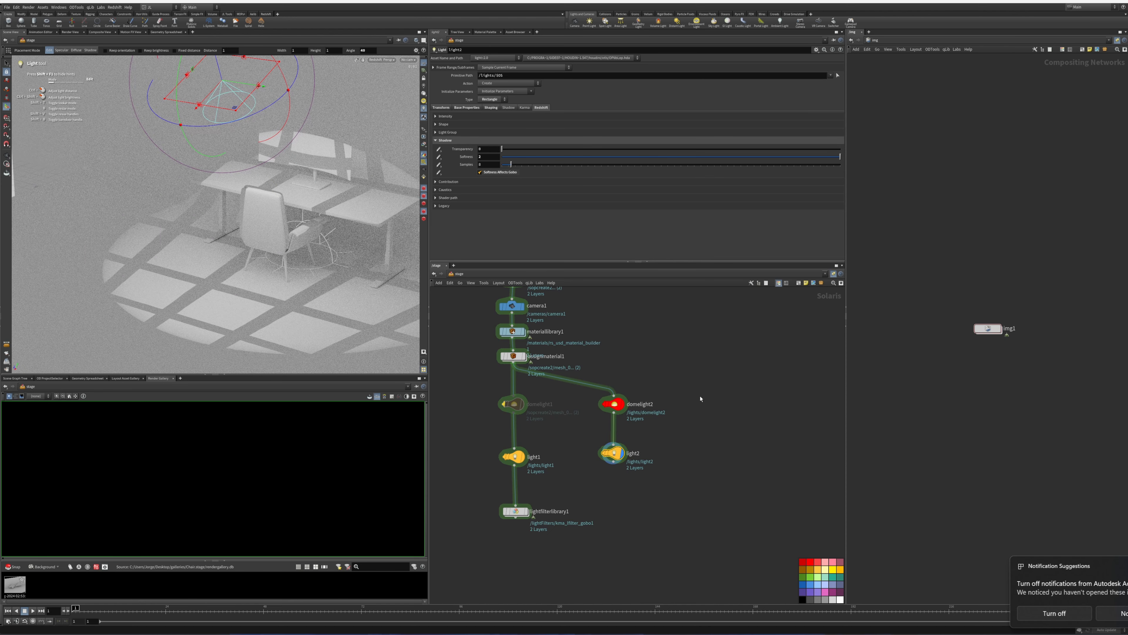
left_click(614, 453)
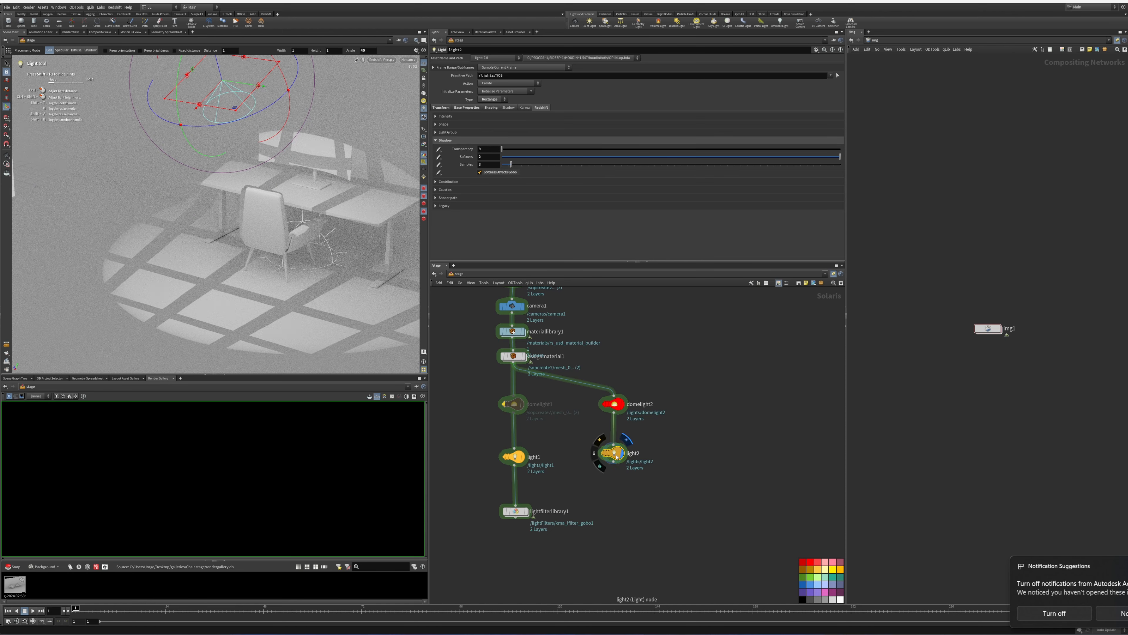
Point light2's Texture at the COP chain result op:/img/img1/blur1.
left_click(491, 107)
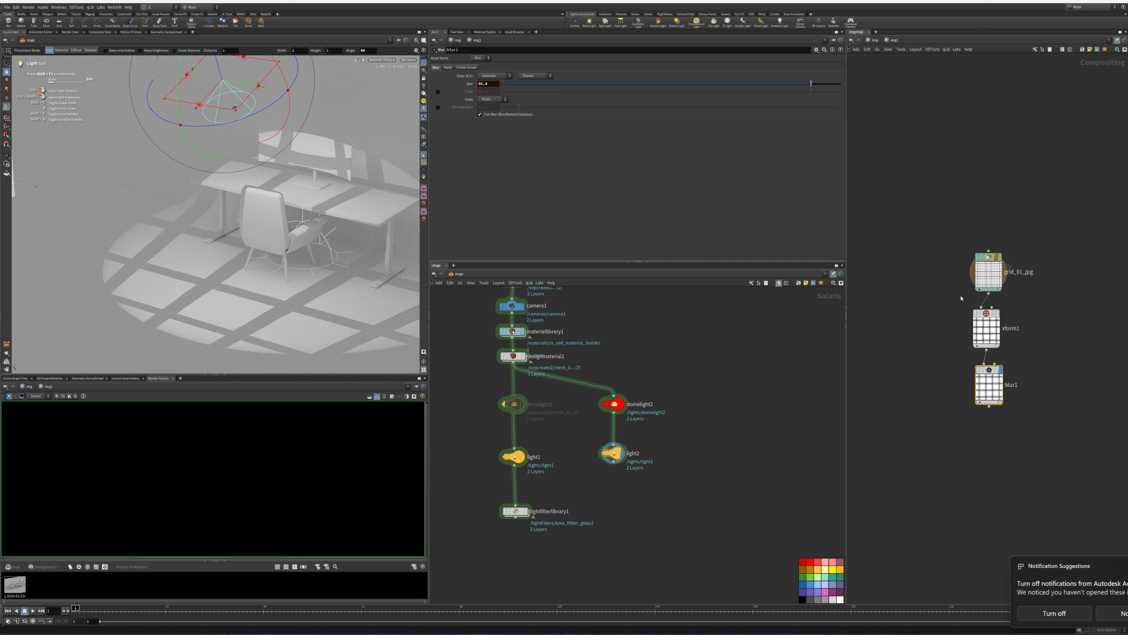
mouse_move(864, 386)
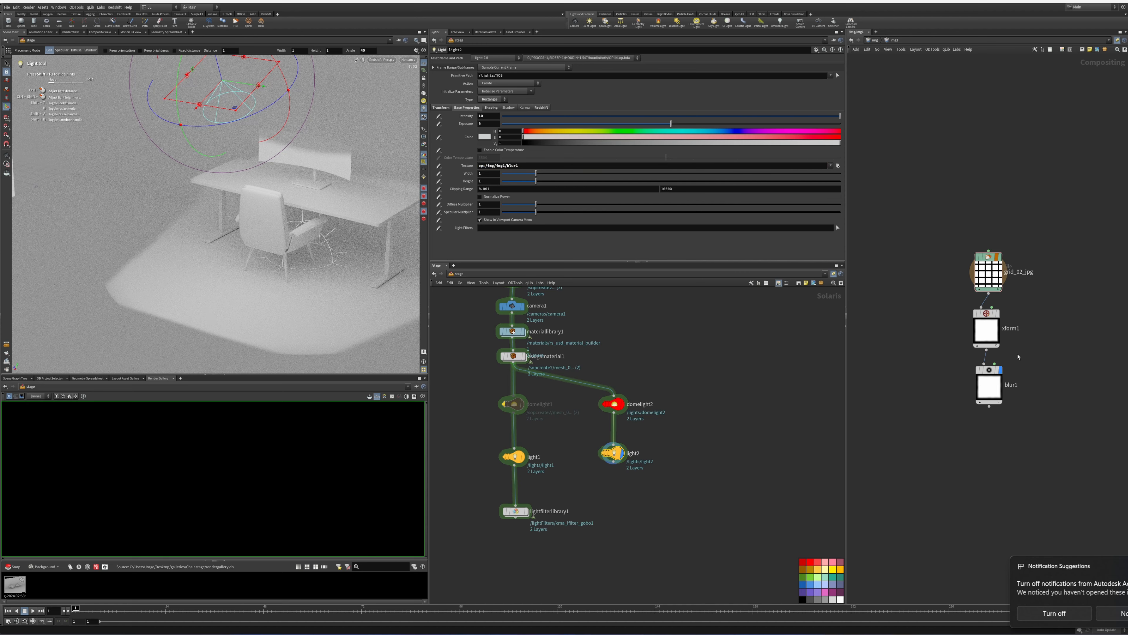
Delete xform1 so grid_02_jpg feeds blur1 directly, then return to light2's settings.
left_click(986, 313)
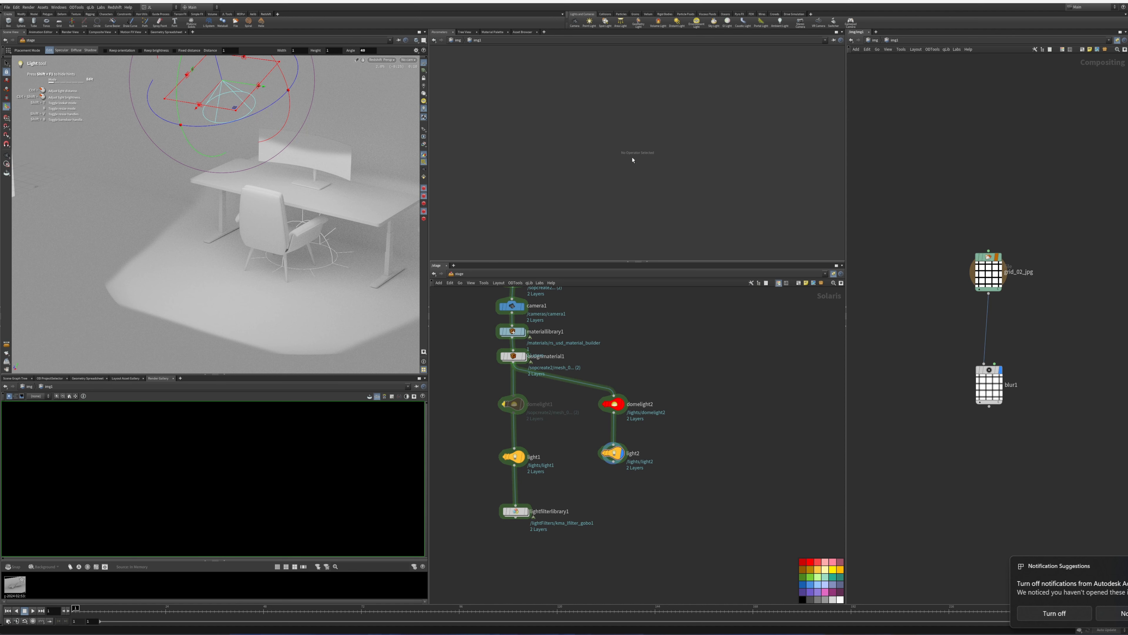
left_click(989, 385)
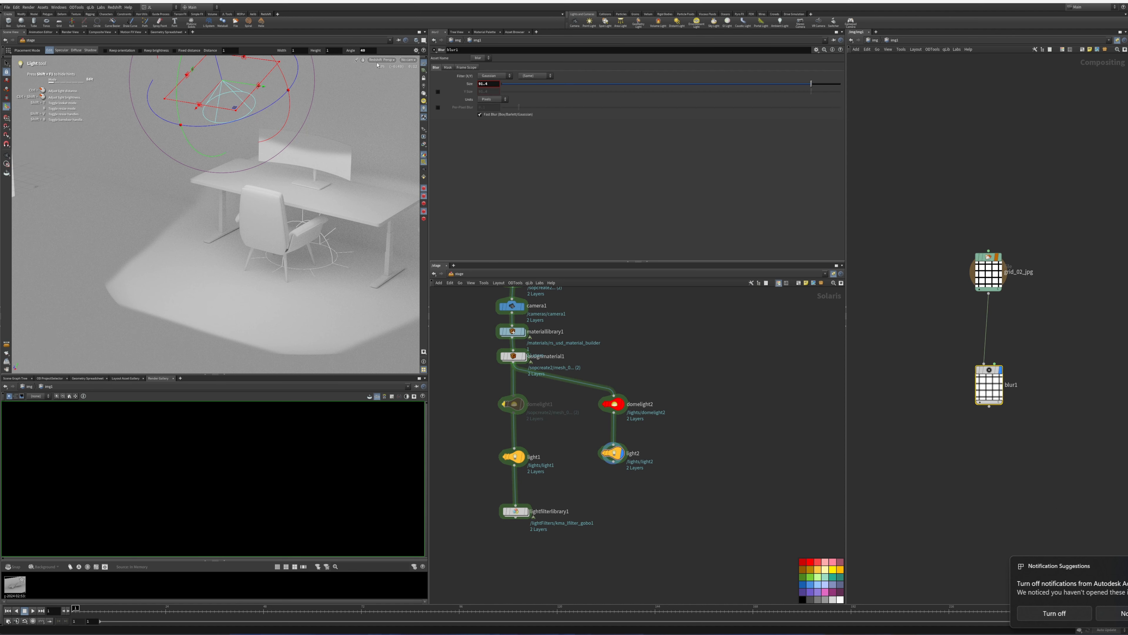
left_click(382, 60)
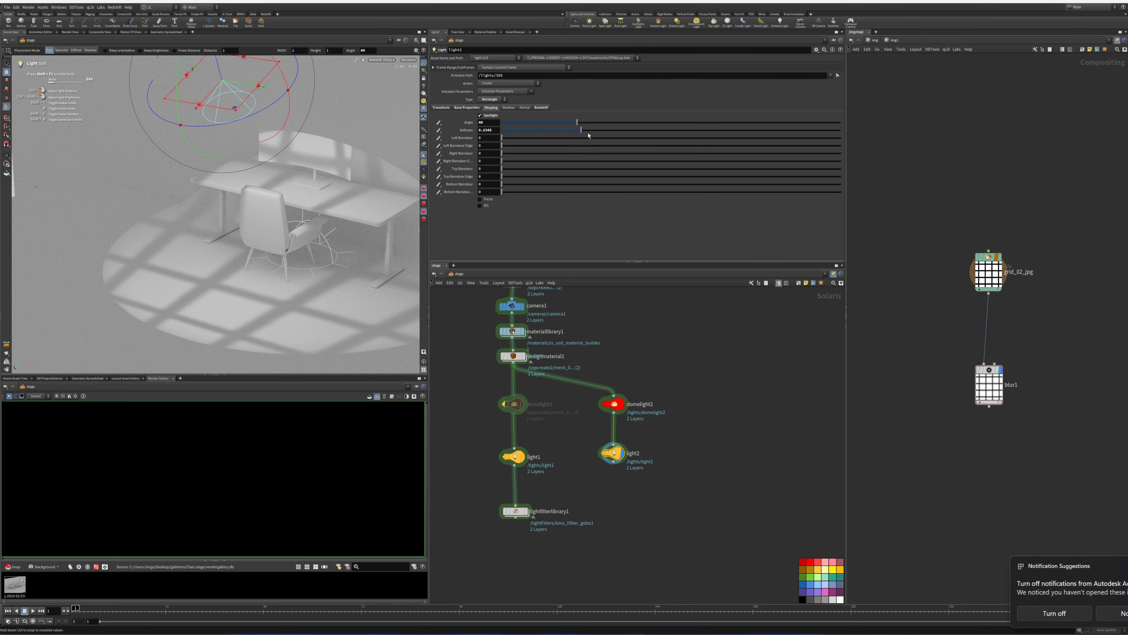
Drop light2's cone softness to zero and widen its Spotlight Angle to about 65 degrees.
left_click_drag(579, 129, 819, 129)
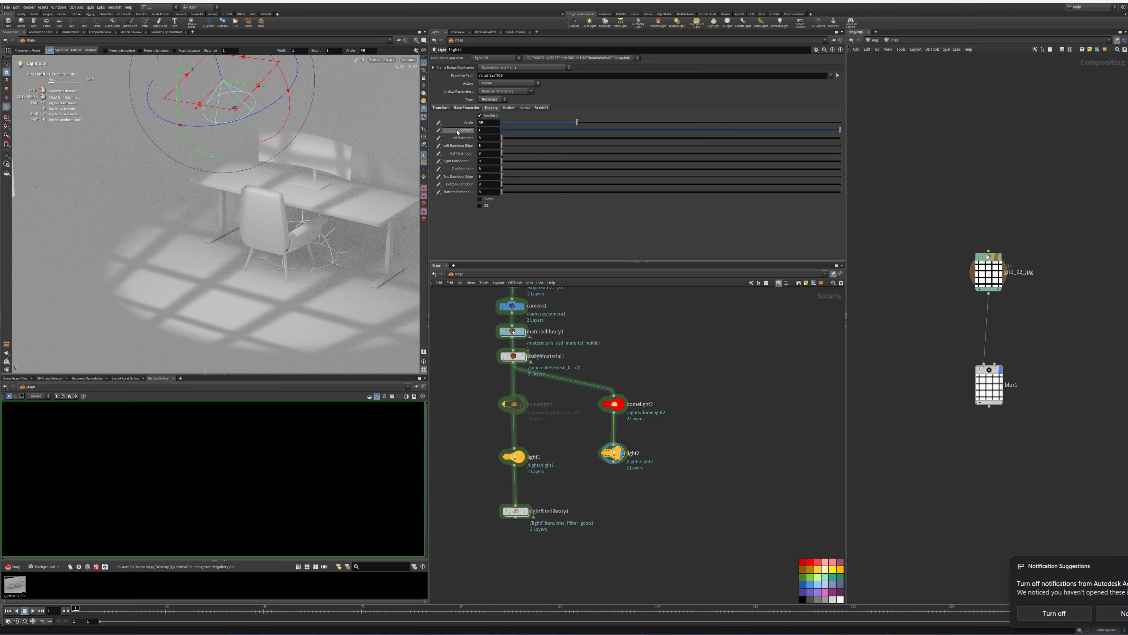
left_click_drag(577, 122, 541, 122)
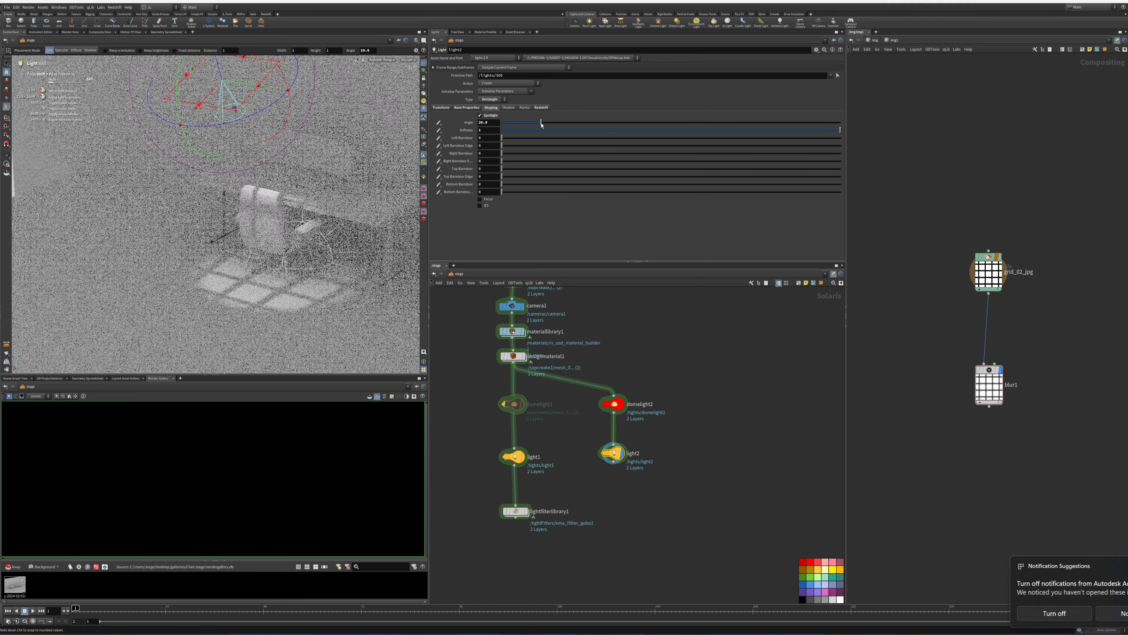
left_click_drag(541, 123, 596, 122)
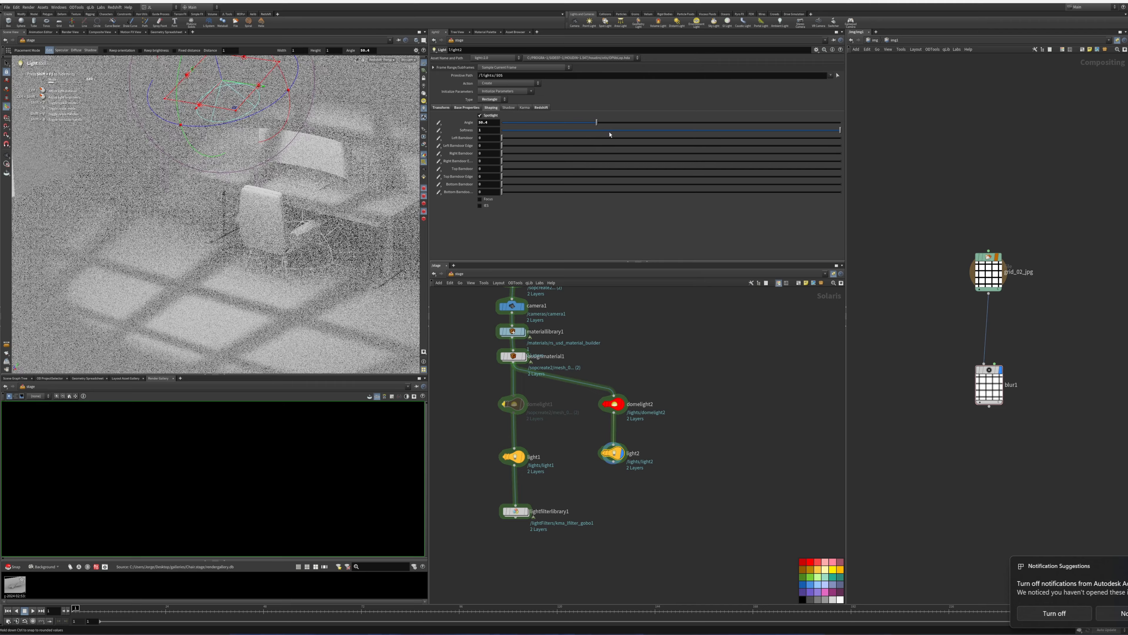